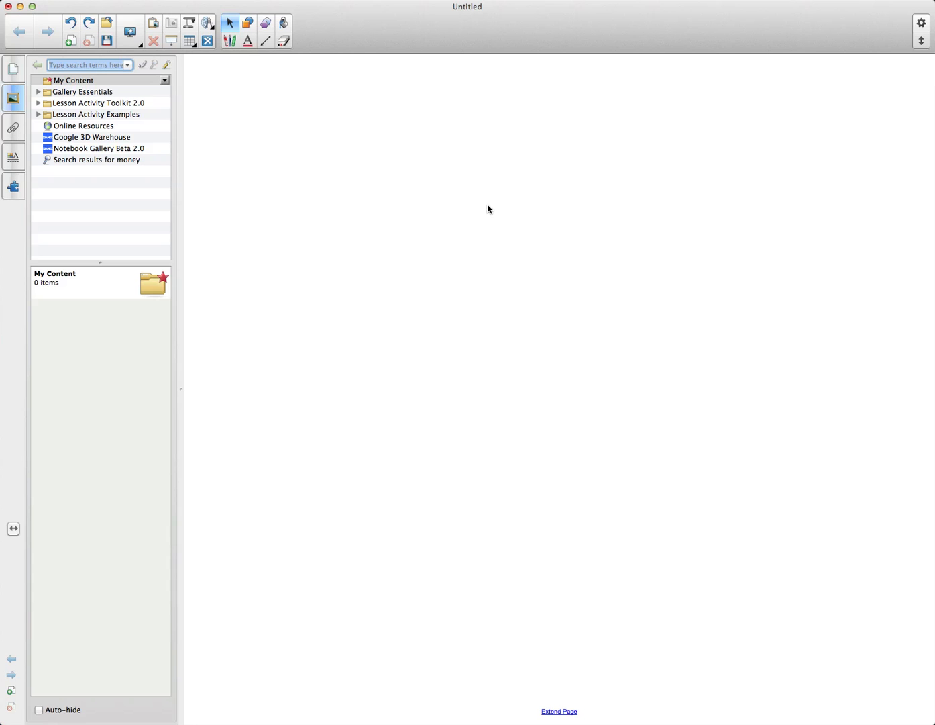
pyautogui.moveTo(248, 228)
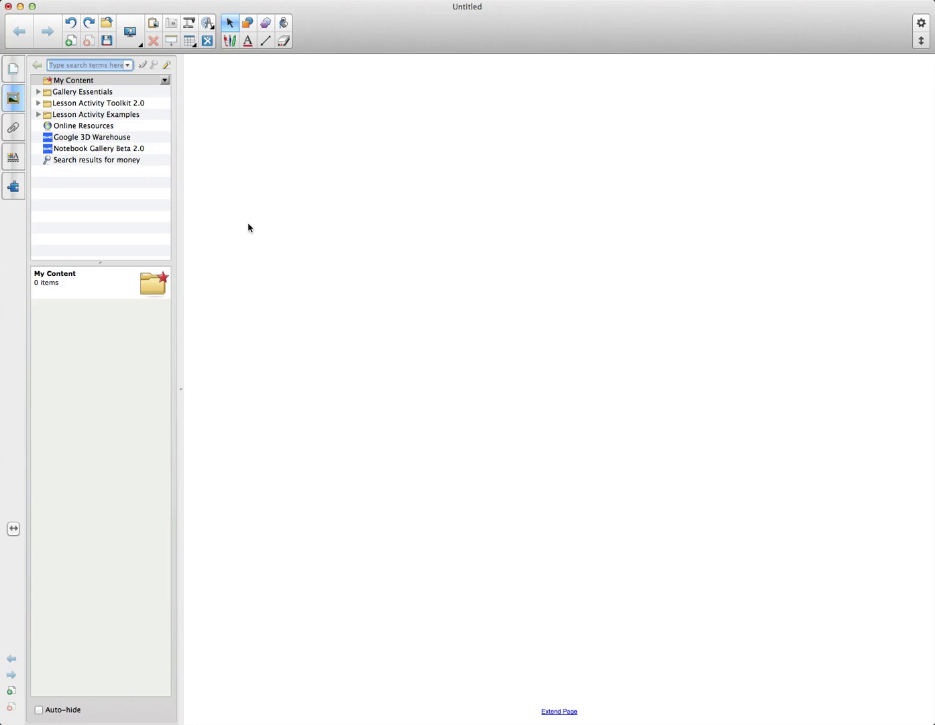
pyautogui.moveTo(191, 220)
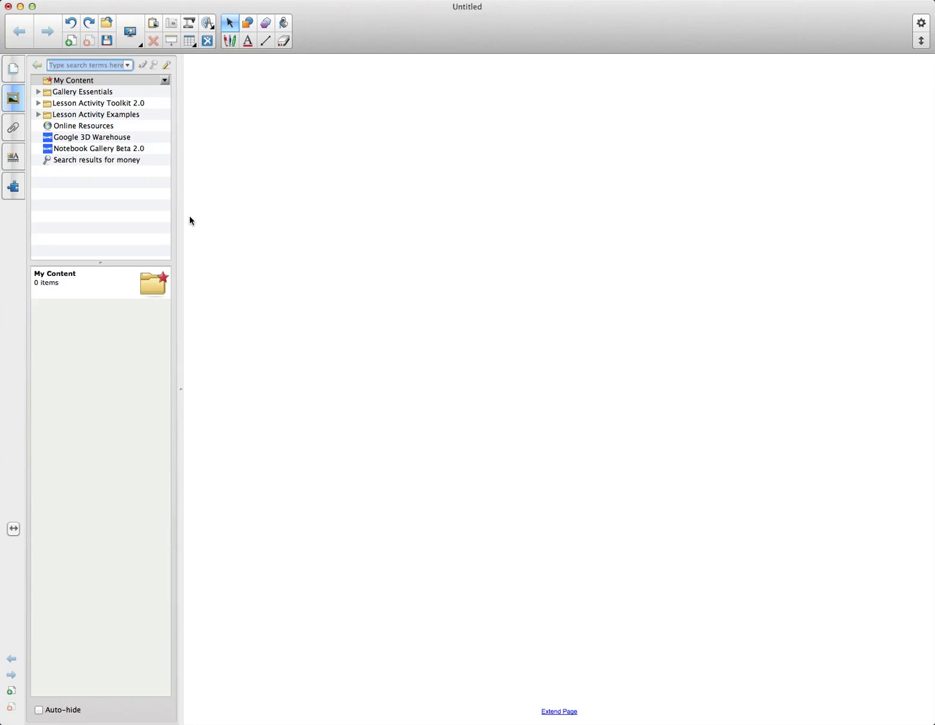
pyautogui.moveTo(92, 168)
pyautogui.write('money')
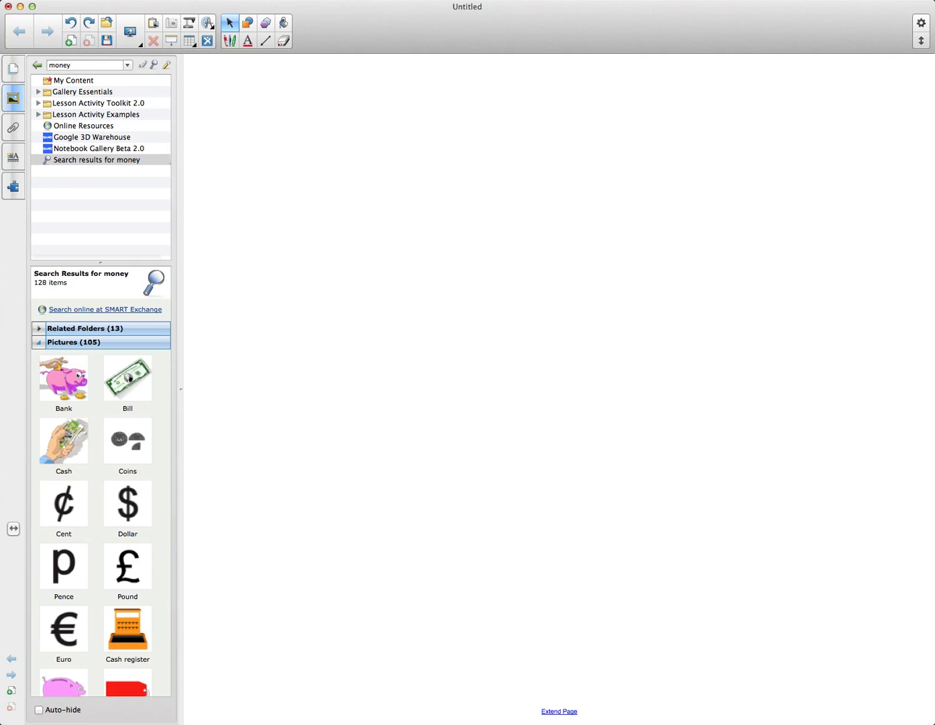
# Collapse and re-expand the money Pictures group, then scroll to the US coin images.
pyautogui.click(39, 342)
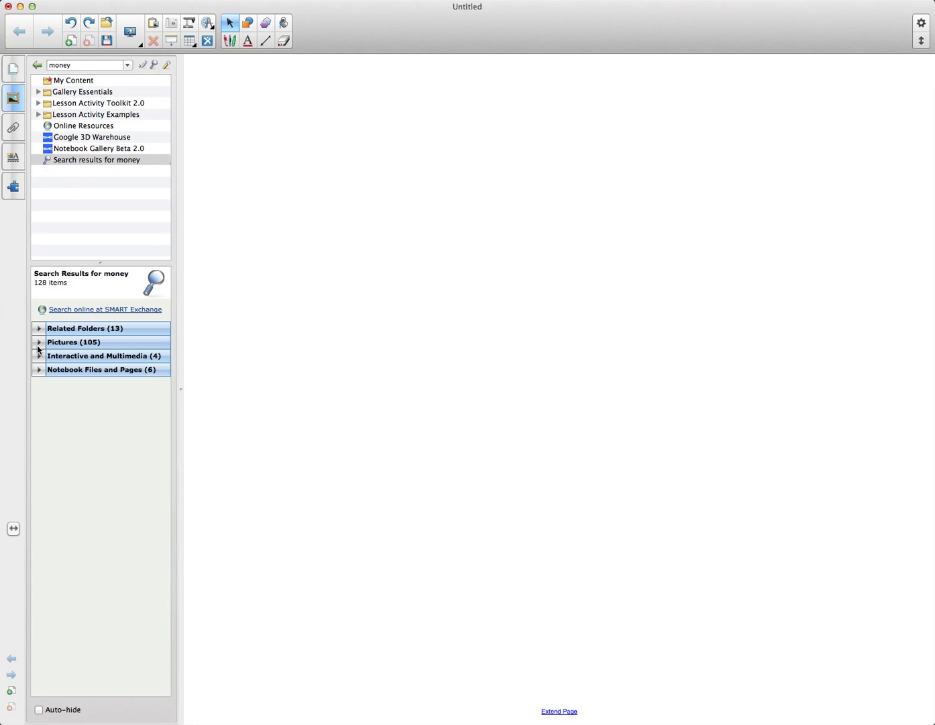
pyautogui.moveTo(86, 330)
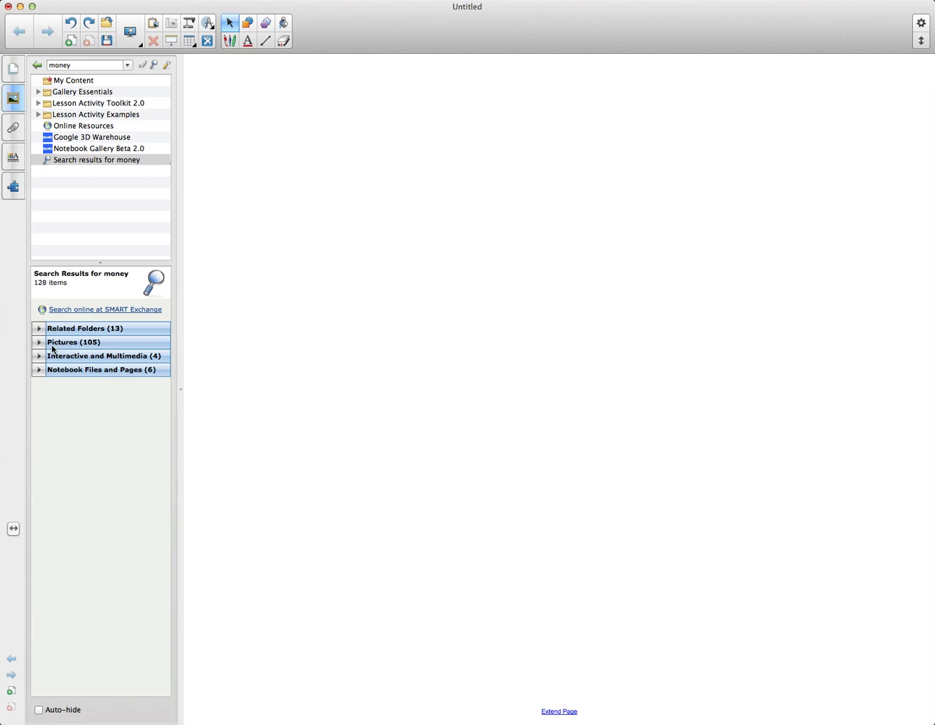
pyautogui.click(39, 341)
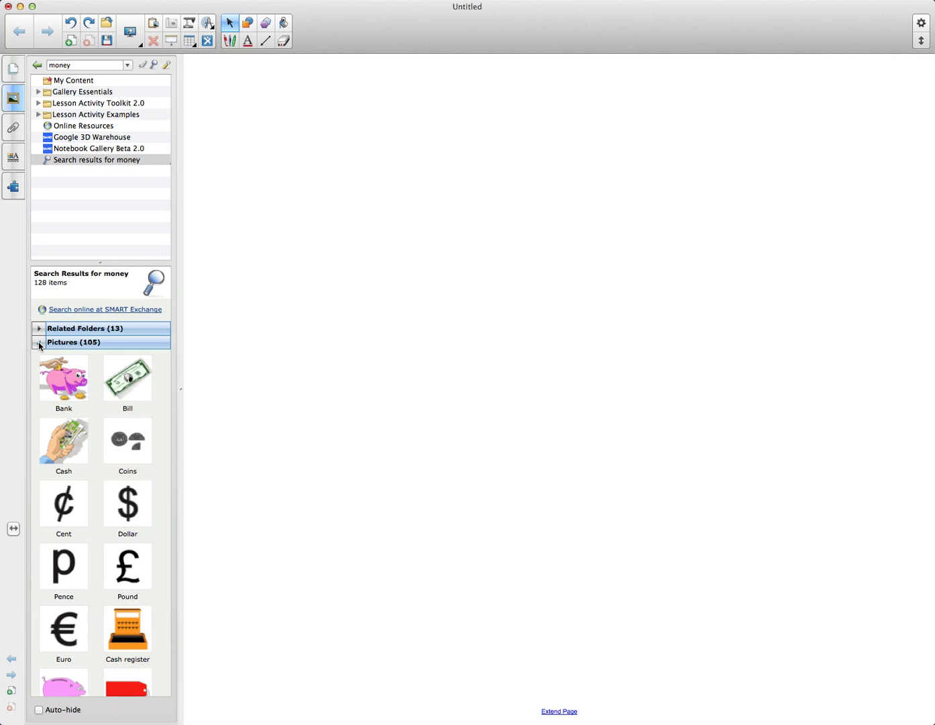
pyautogui.scroll(-3)
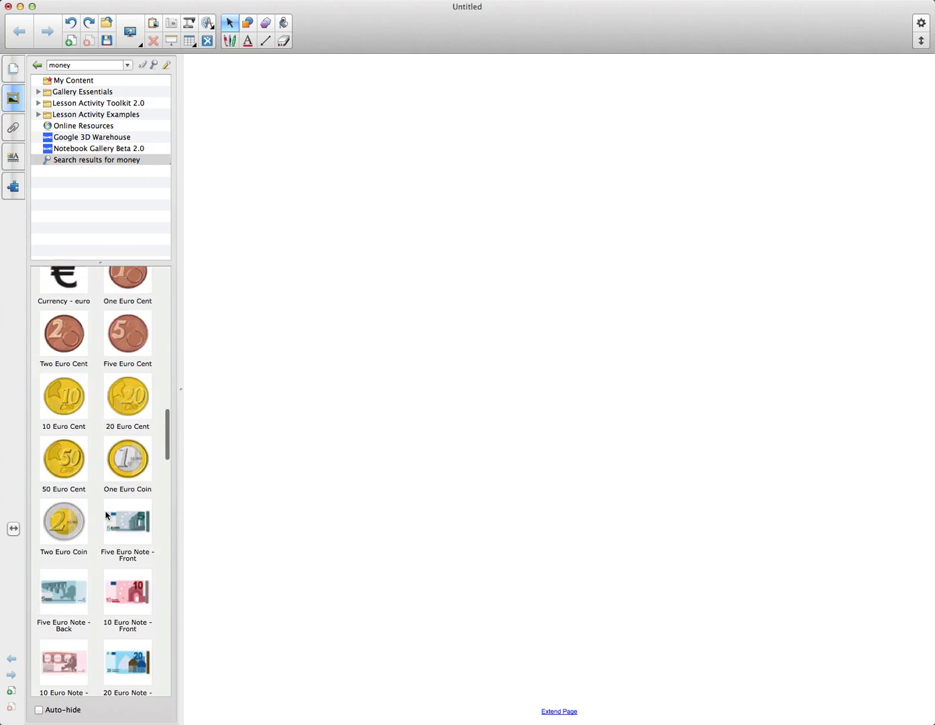
pyautogui.scroll(-3)
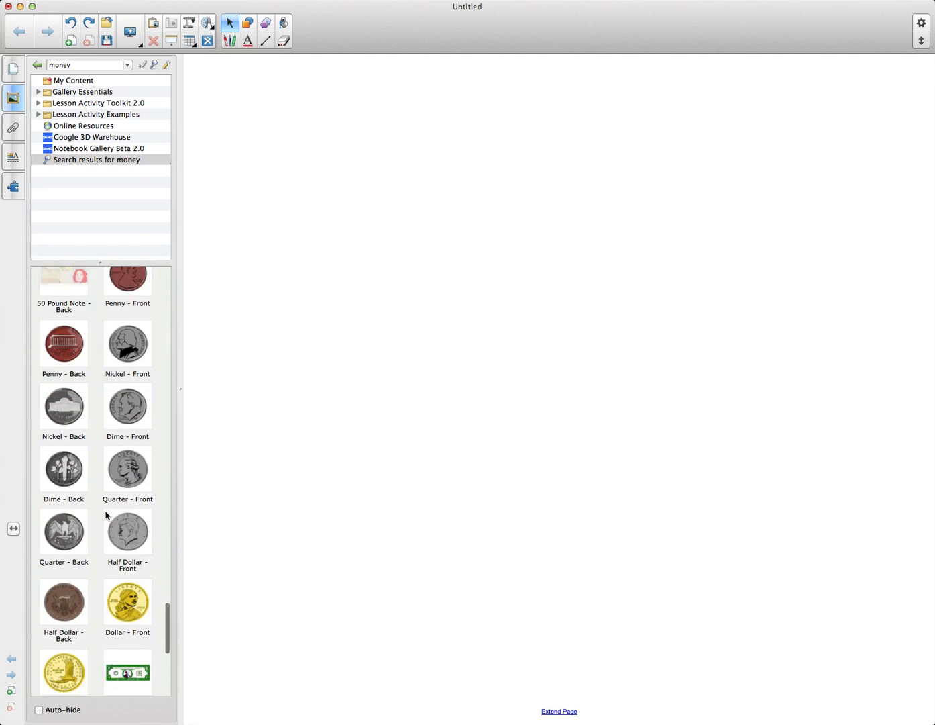
pyautogui.scroll(3)
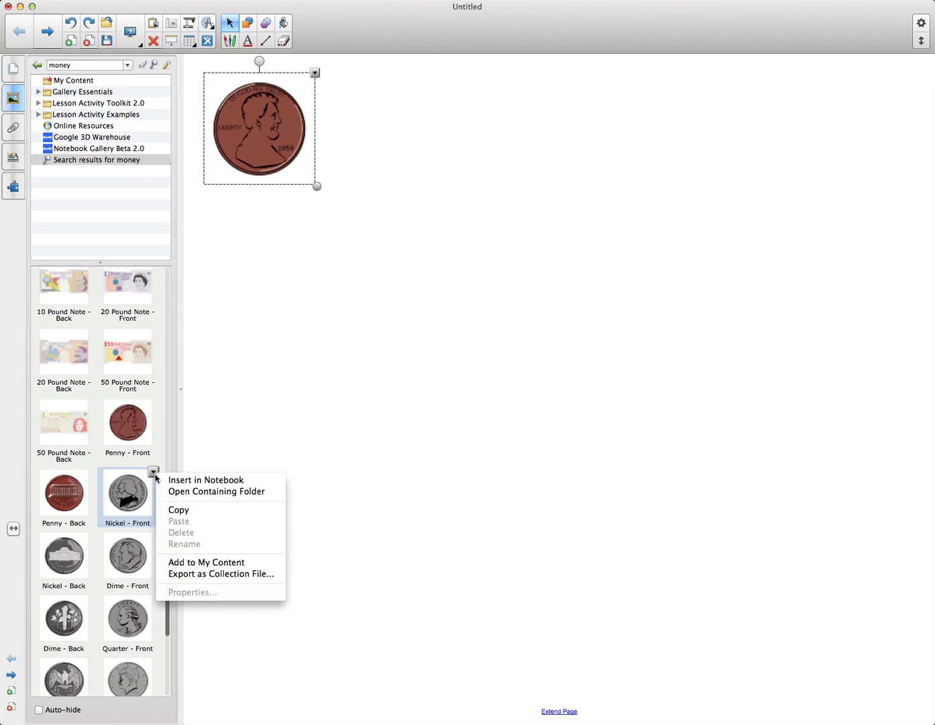
pyautogui.moveTo(206, 480)
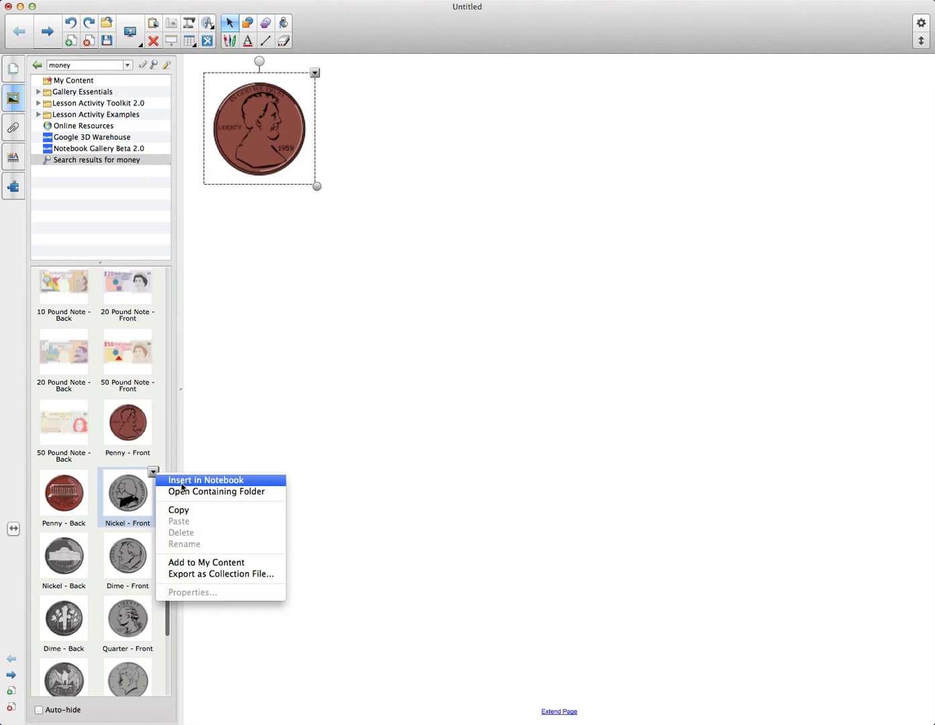
# Insert the nickel, dime and quarter front pictures beside the penny on the page.
pyautogui.click(204, 479)
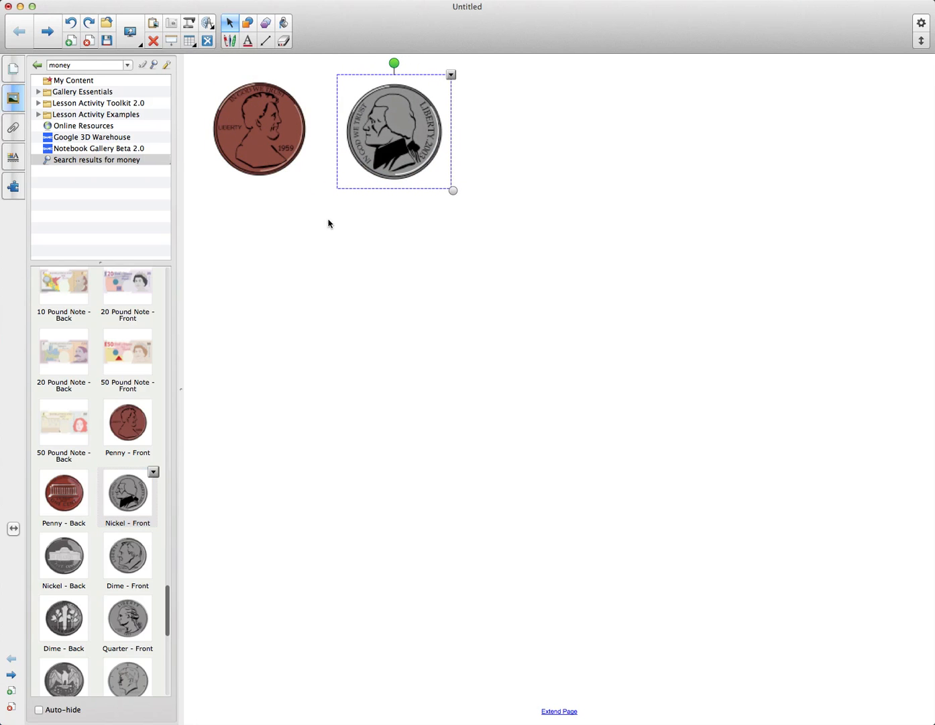
pyautogui.click(126, 555)
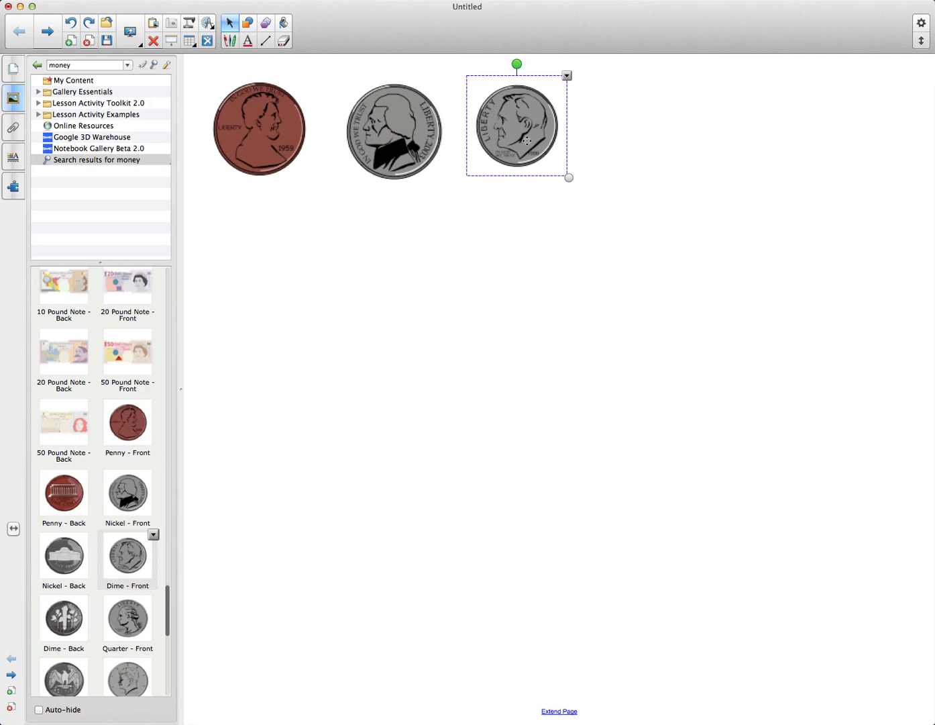
pyautogui.click(126, 616)
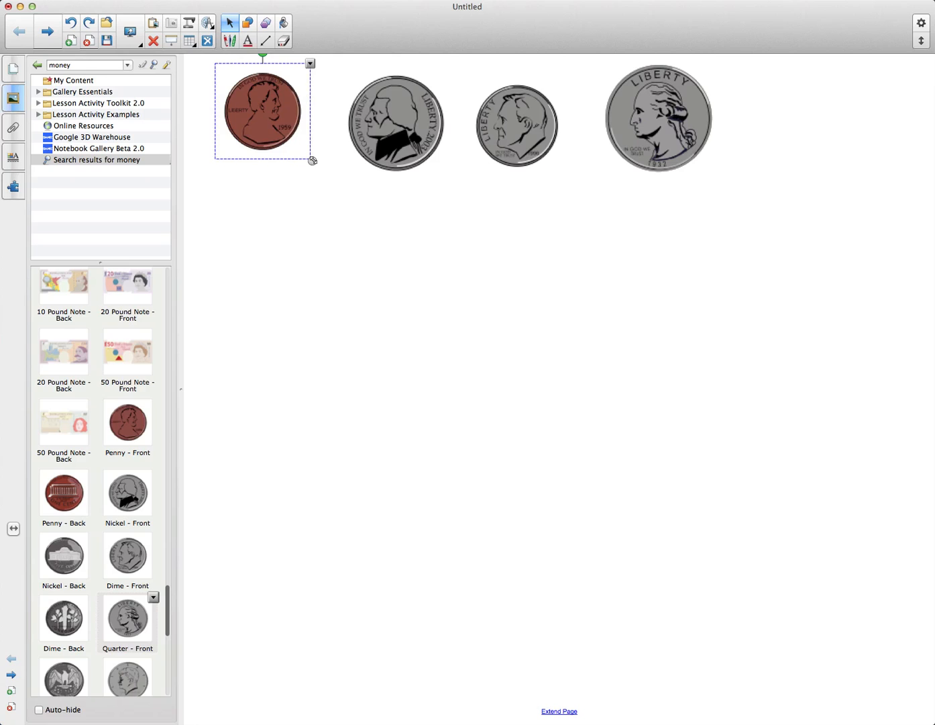
# Shrink the penny and dime so the coins sit in a row at realistic relative sizes.
pyautogui.click(392, 115)
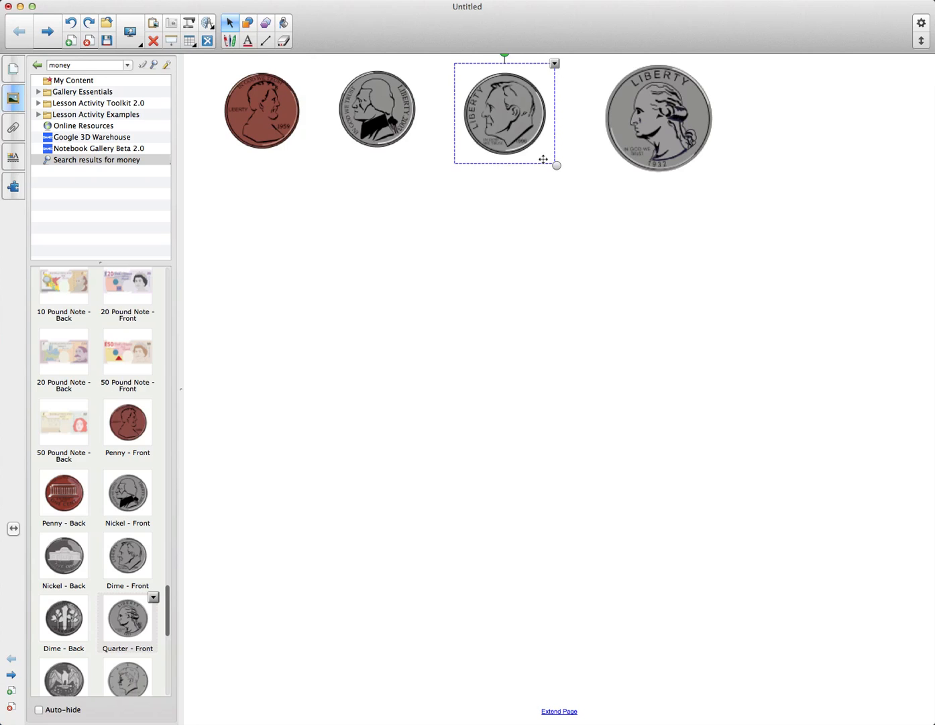
pyautogui.click(298, 141)
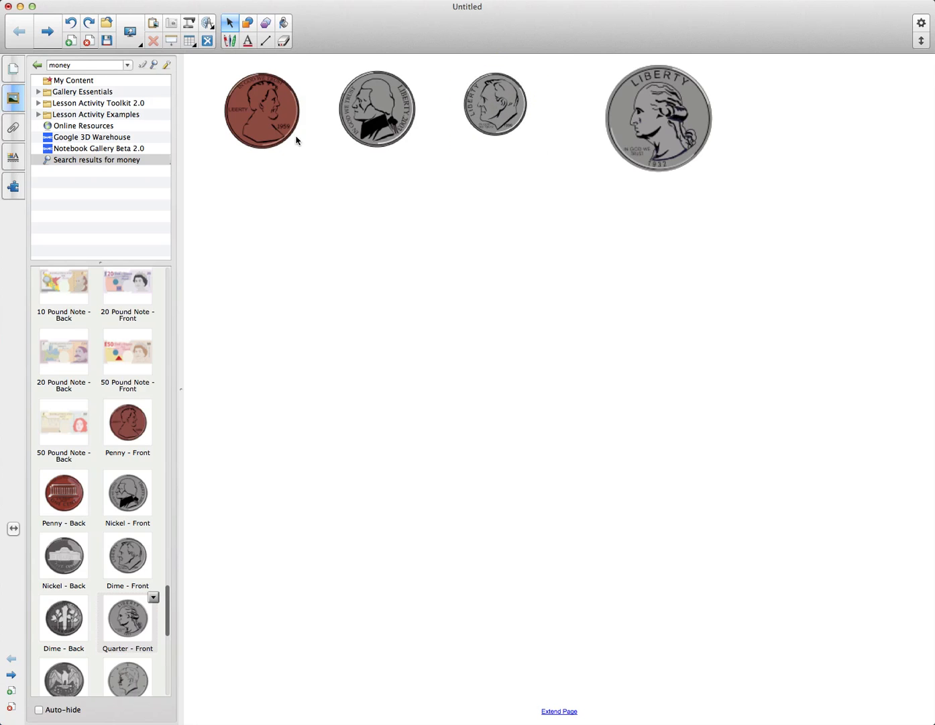
pyautogui.click(260, 111)
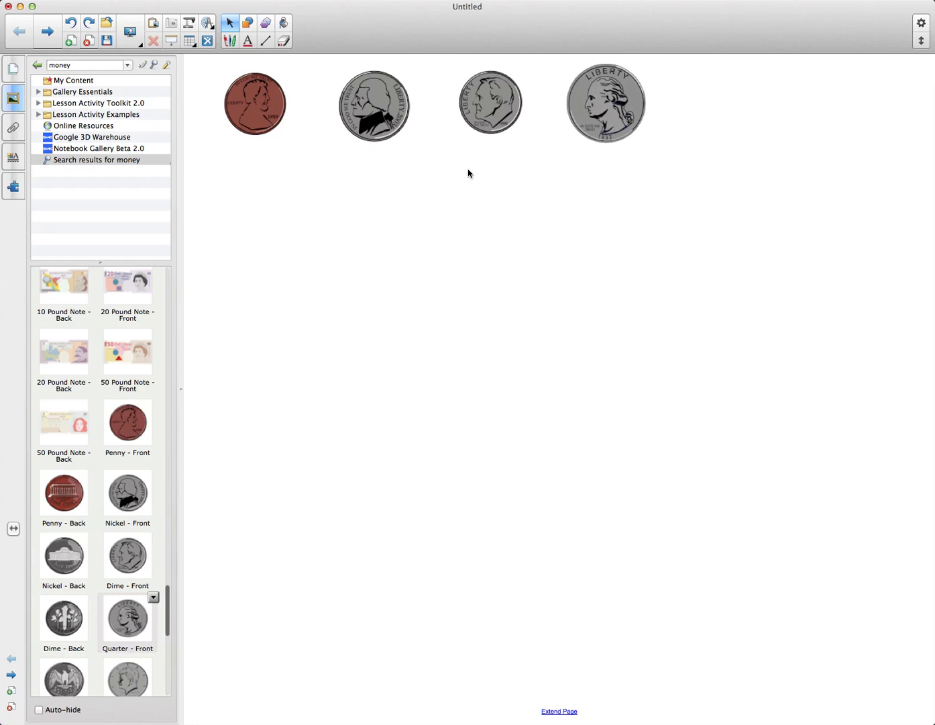
pyautogui.moveTo(324, 167)
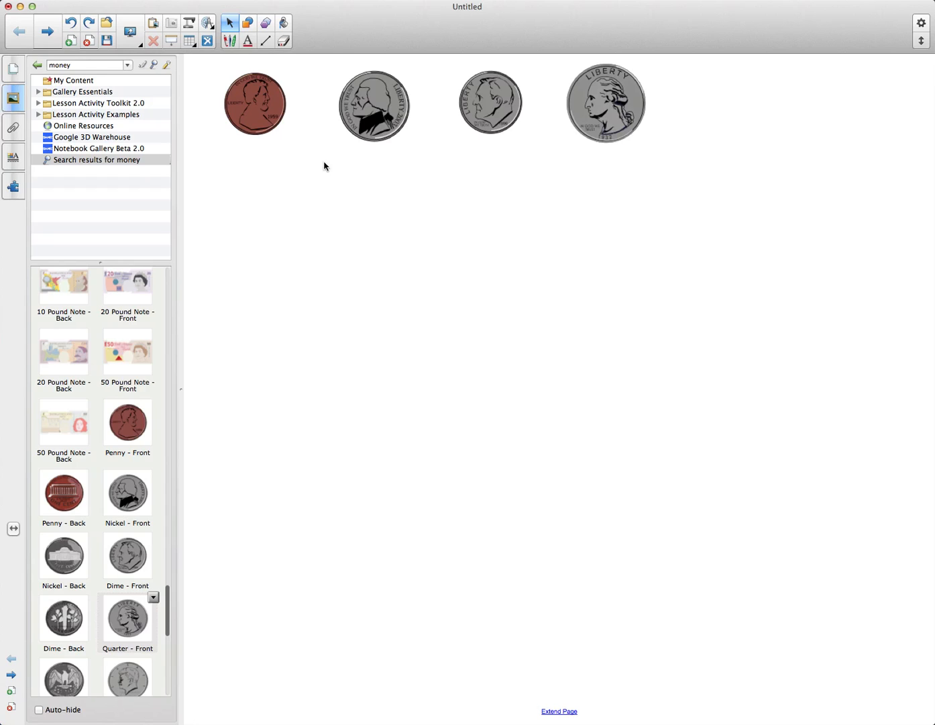
pyautogui.moveTo(472, 246)
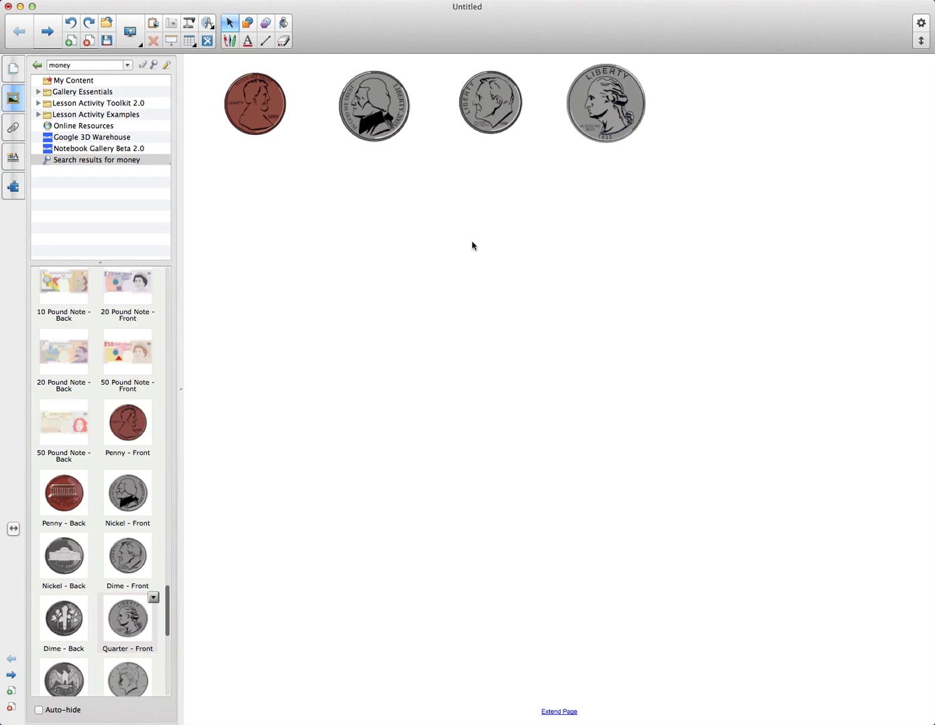
pyautogui.moveTo(302, 185)
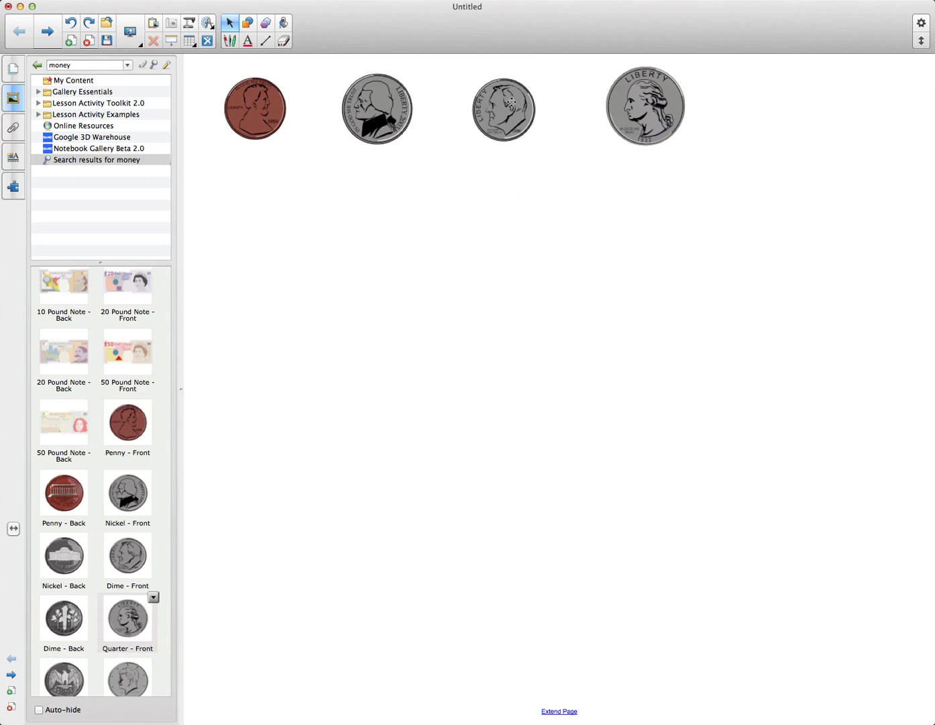
# Make the penny slightly smaller to match the other coins in the row.
pyautogui.click(424, 255)
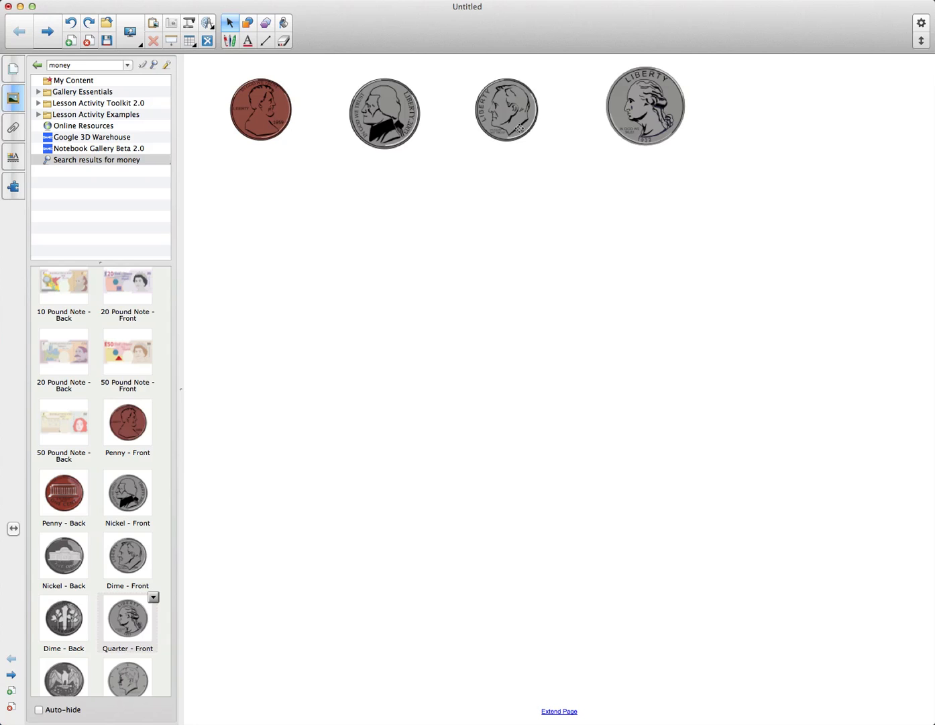
# Paste a copy of the penny, then clone the penny again from its context menu.
pyautogui.rightClick(261, 109)
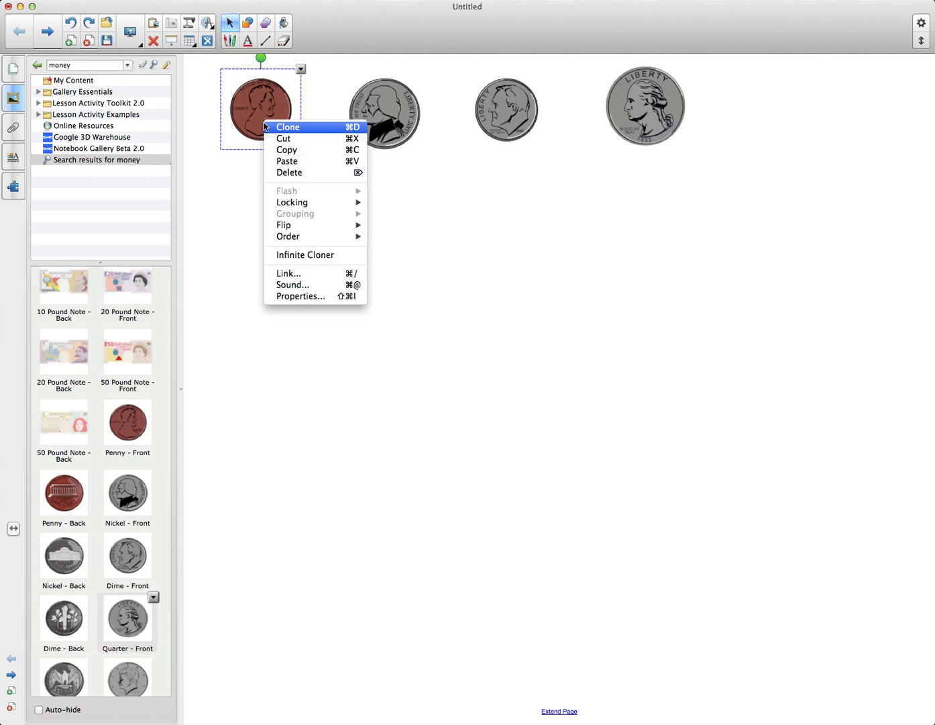
pyautogui.moveTo(287, 151)
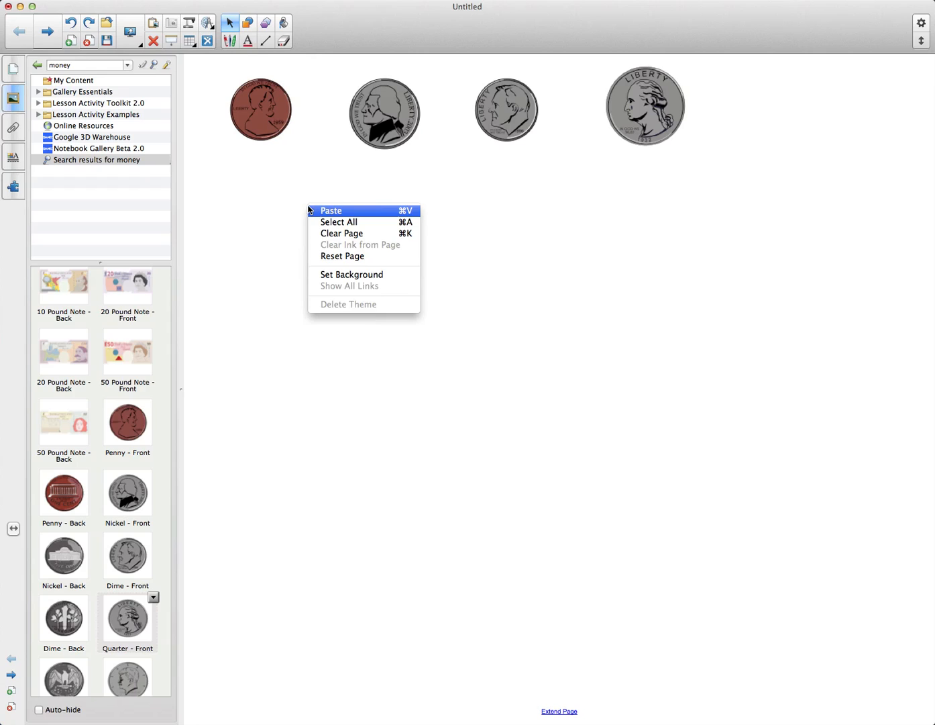
pyautogui.click(330, 210)
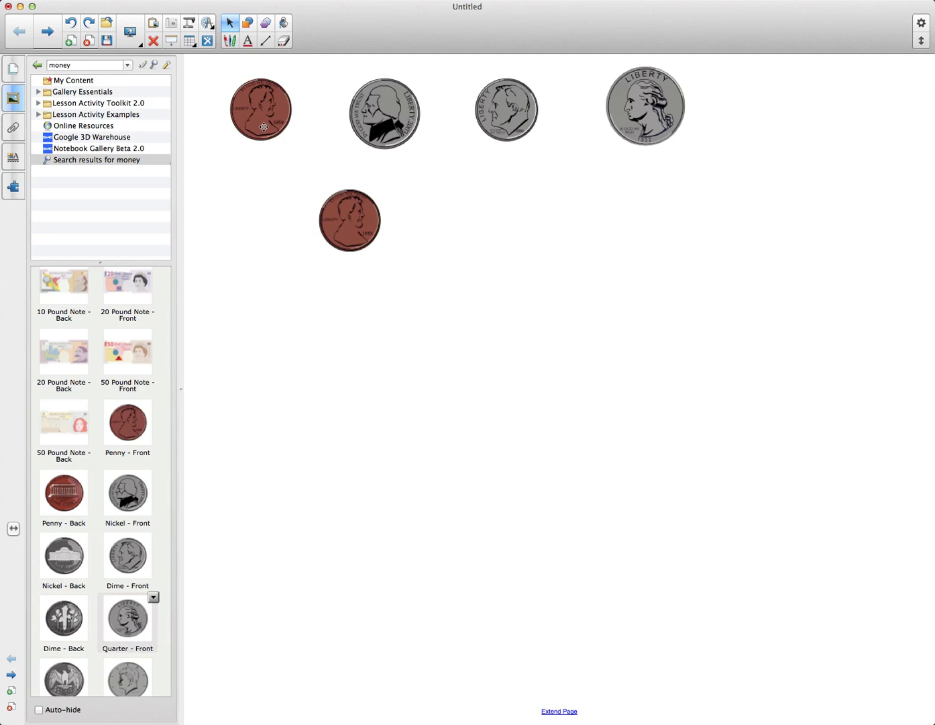
pyautogui.rightClick(262, 110)
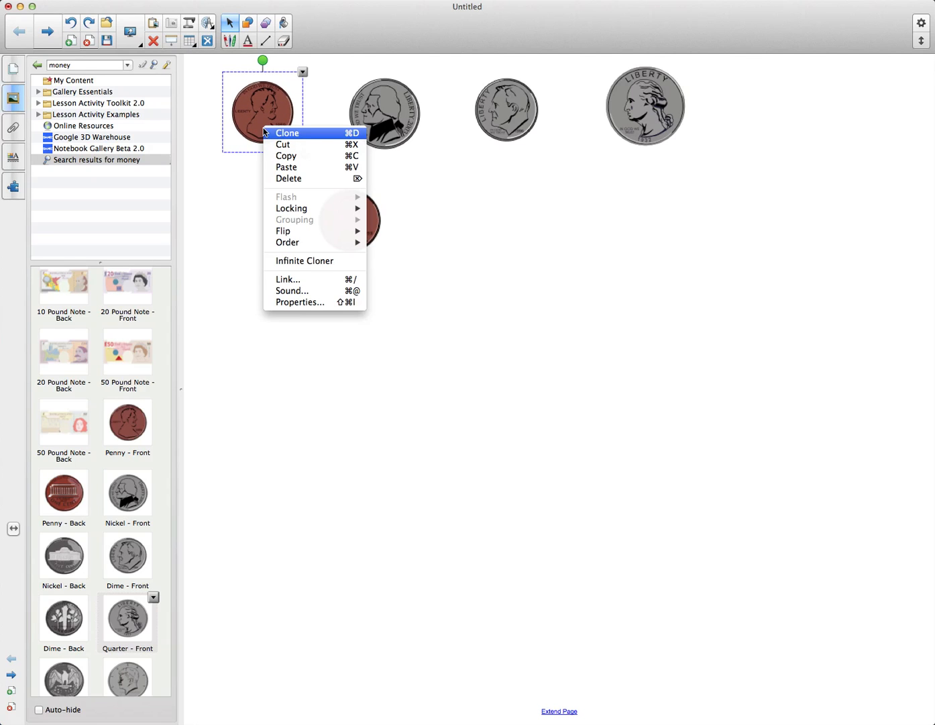
pyautogui.click(287, 132)
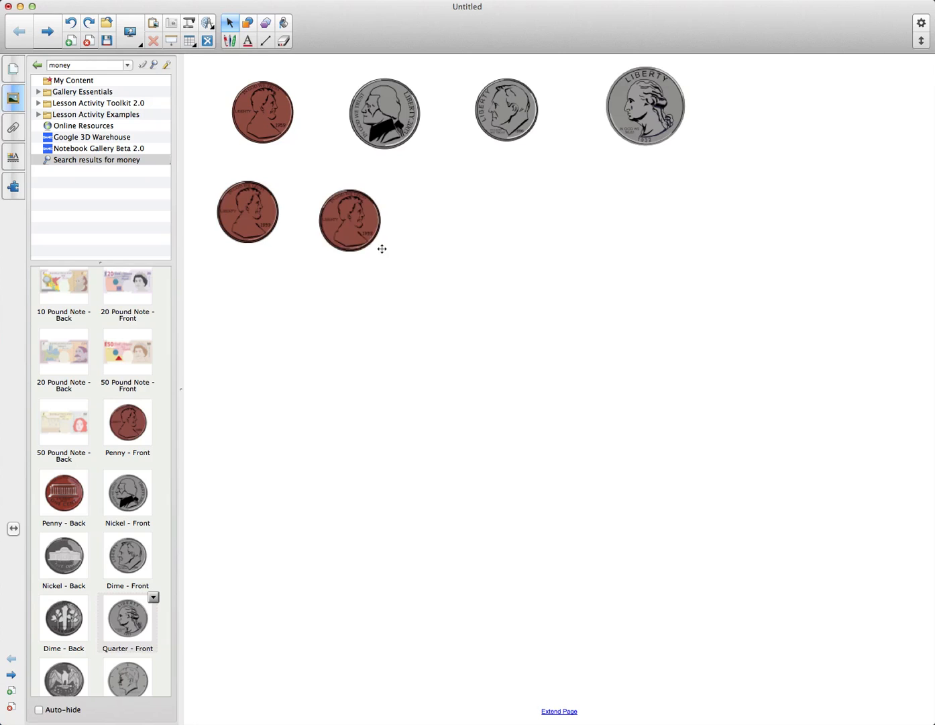
# Clone the nickel so a copy sits in the second row below the coins.
pyautogui.rightClick(384, 112)
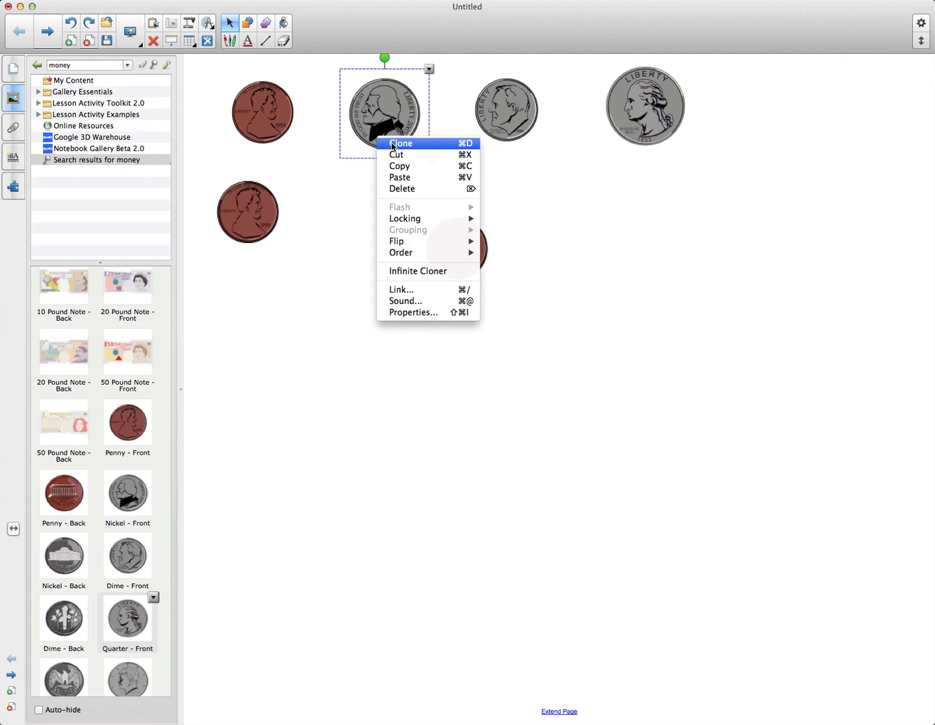
pyautogui.click(400, 142)
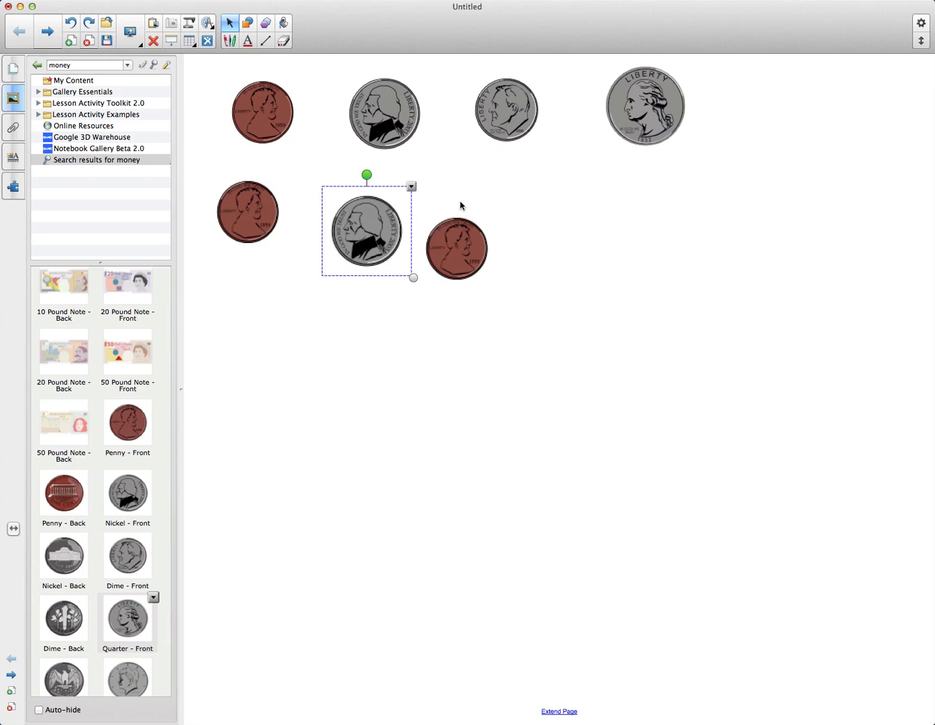
pyautogui.moveTo(484, 225)
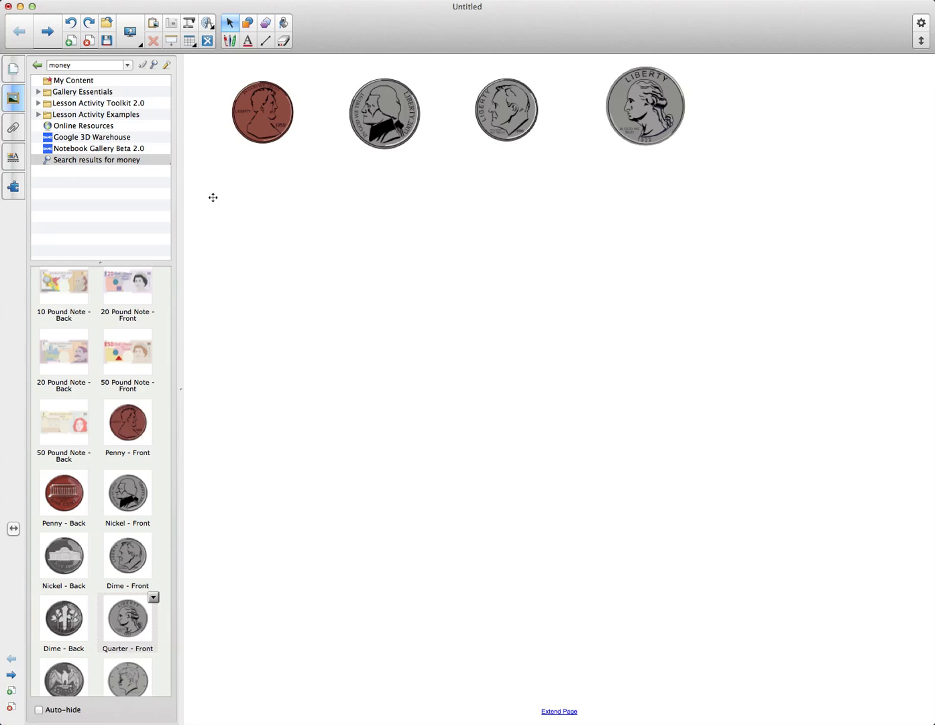
pyautogui.moveTo(341, 203)
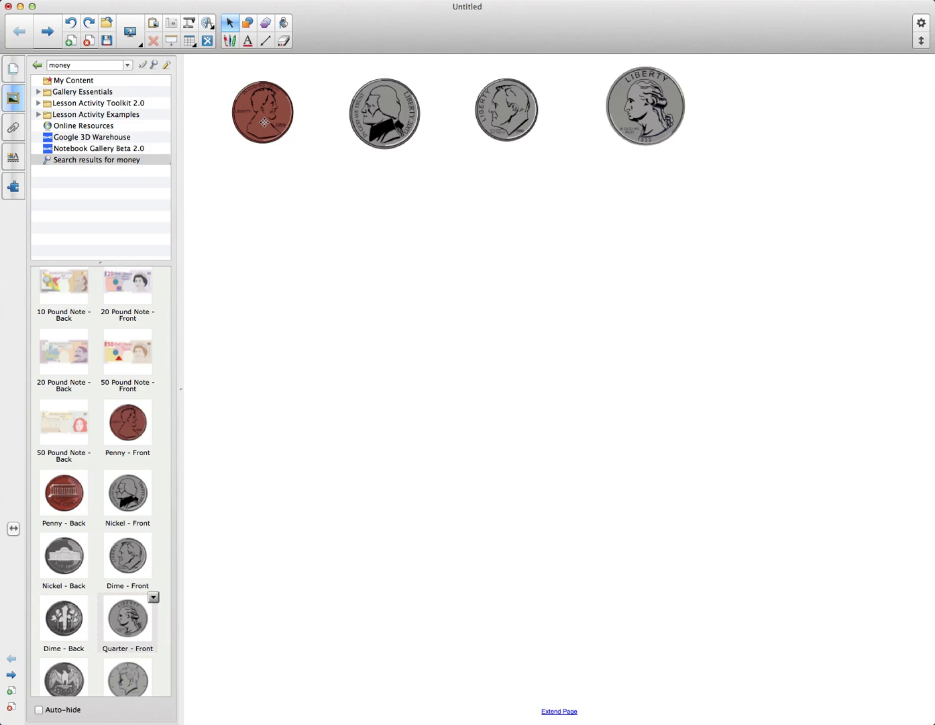
# Set the penny and nickel as Infinite Cloners and drag copies of each onto the page.
pyautogui.rightClick(263, 112)
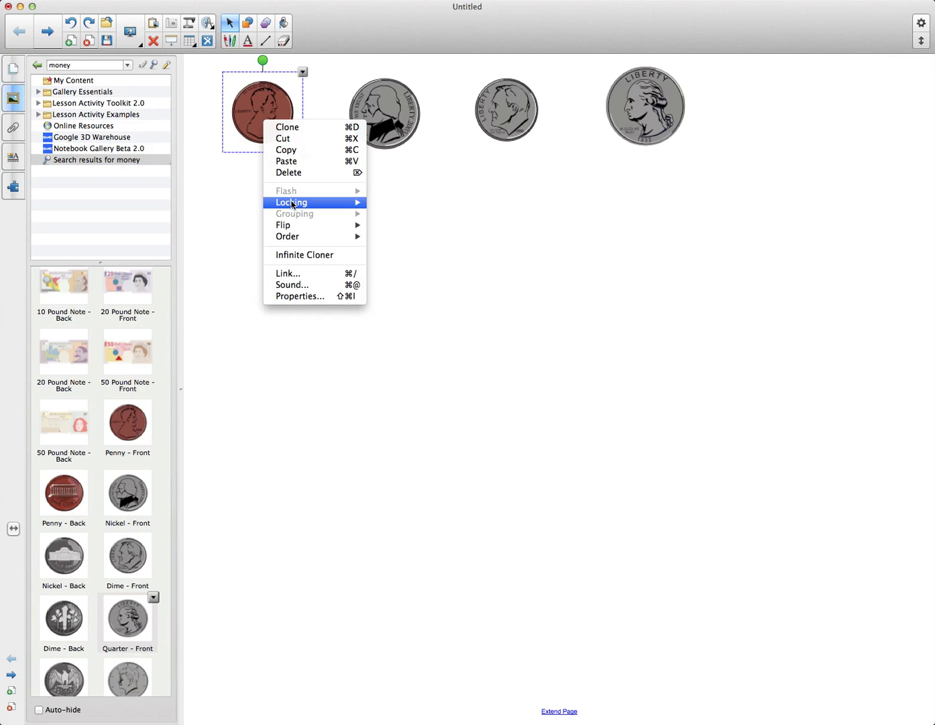
pyautogui.moveTo(343, 114)
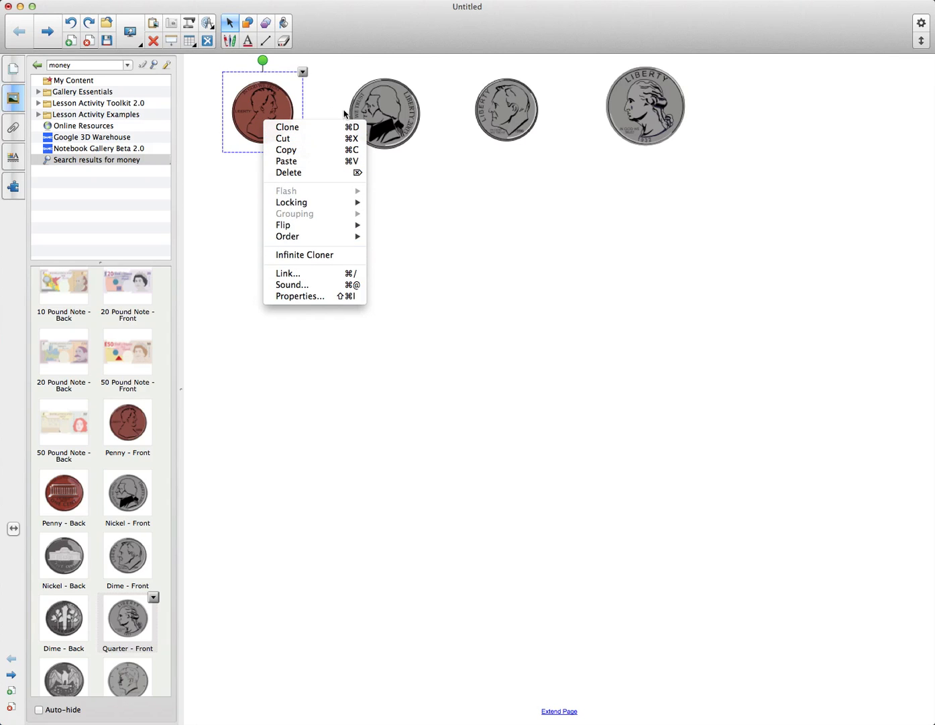
pyautogui.moveTo(304, 255)
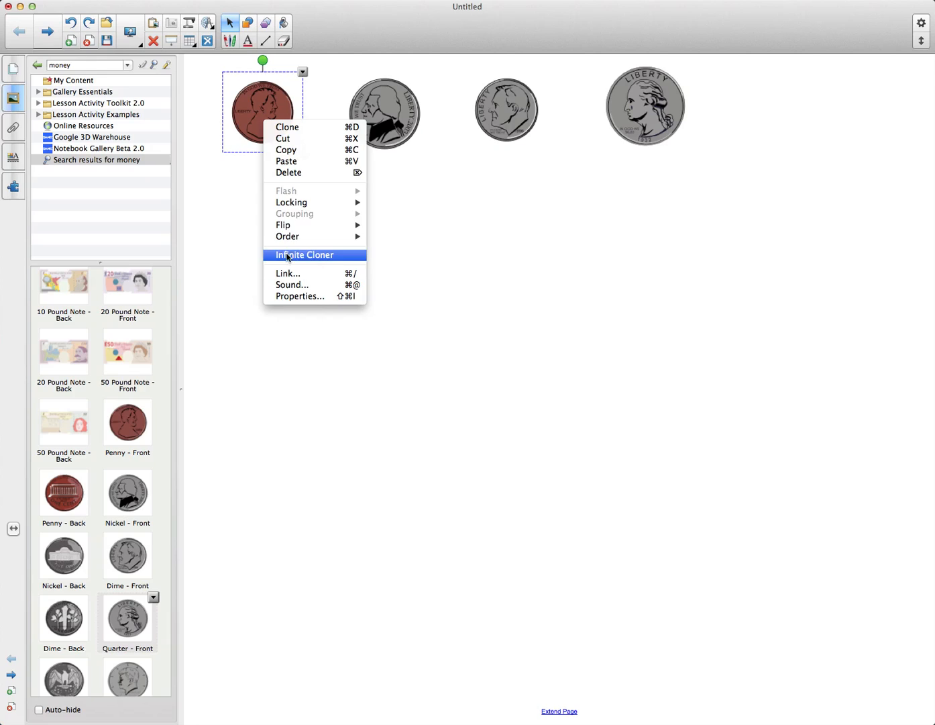
pyautogui.moveTo(306, 260)
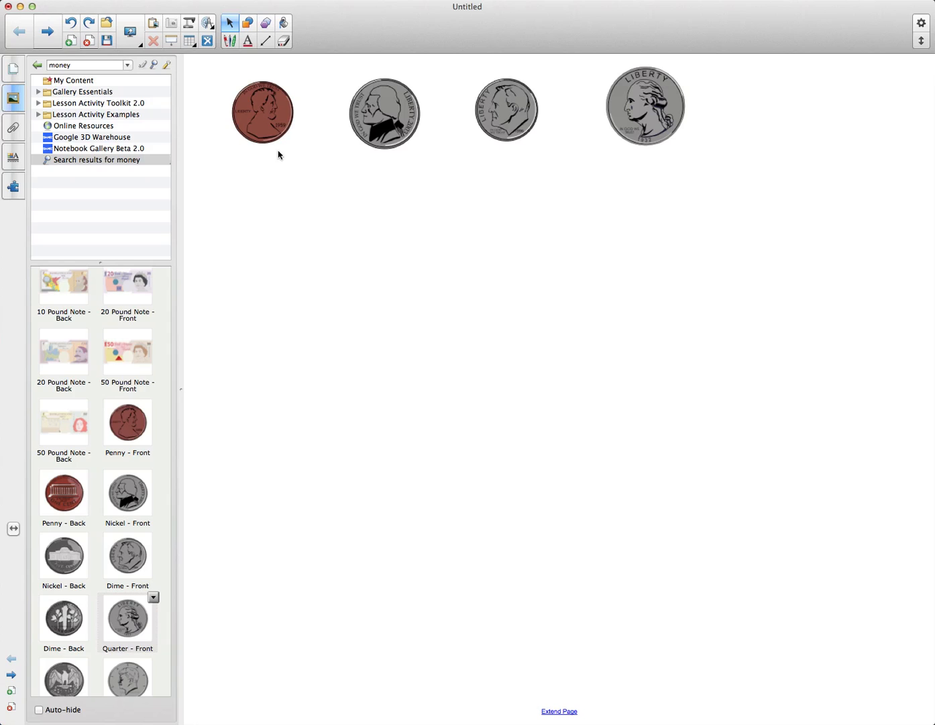
pyautogui.moveTo(275, 169)
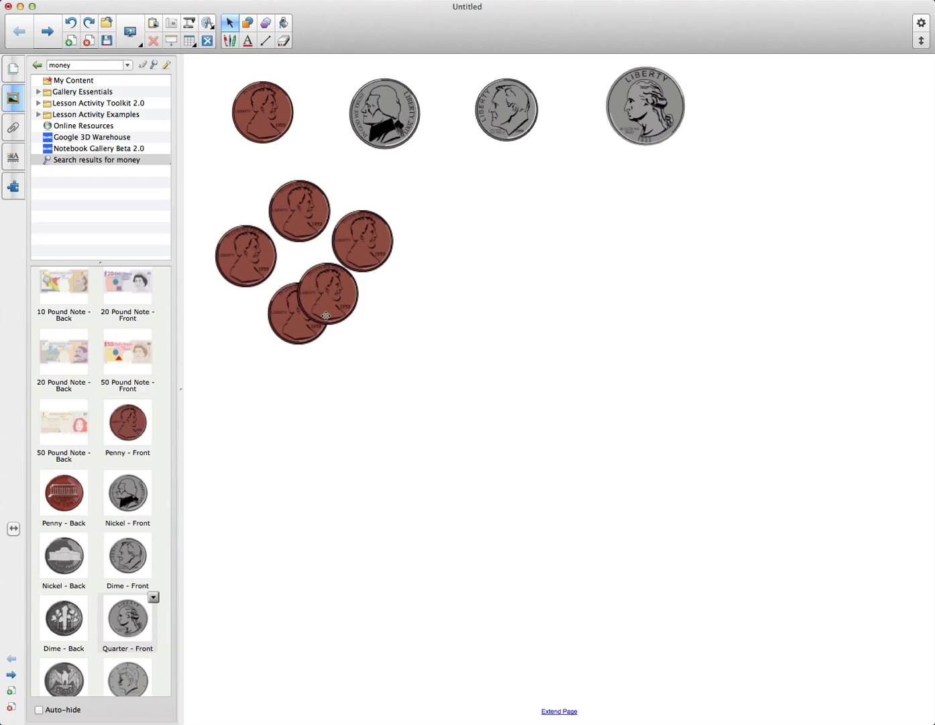
pyautogui.moveTo(377, 124)
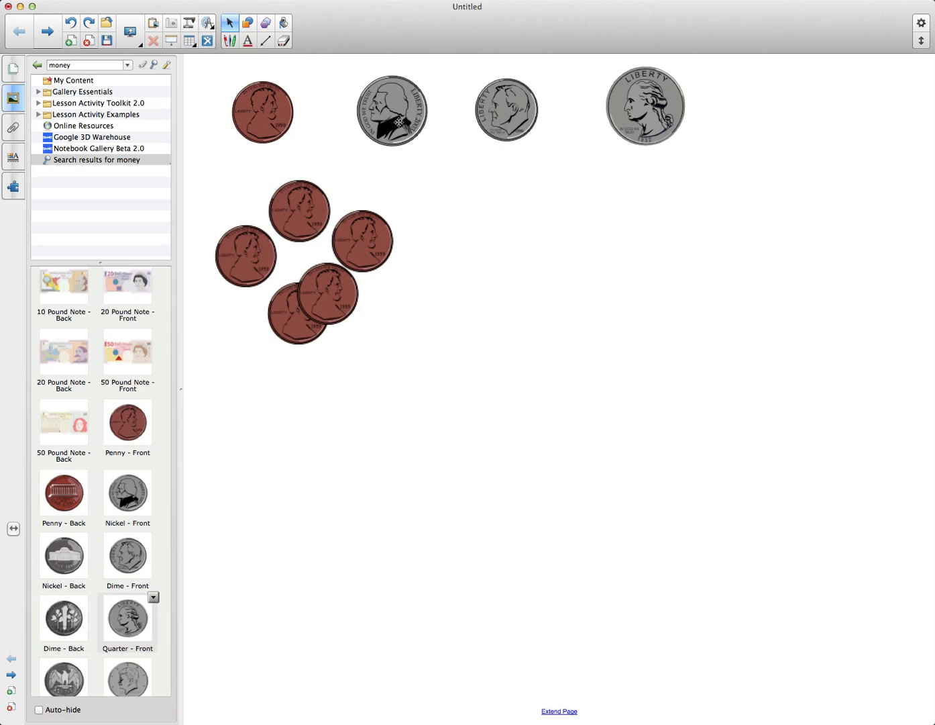
pyautogui.rightClick(392, 110)
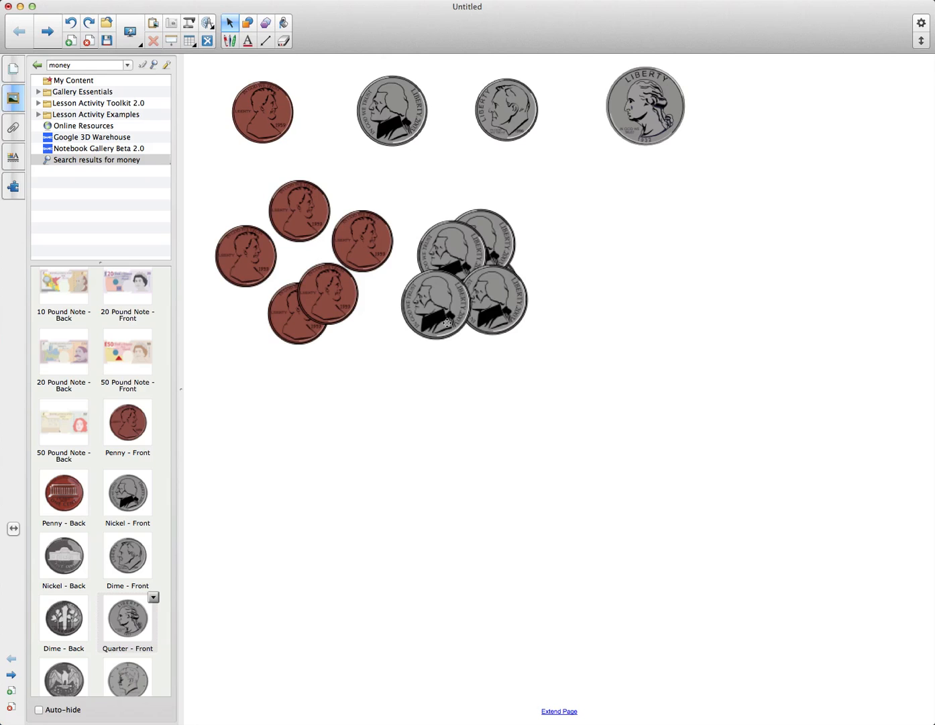
pyautogui.moveTo(448, 310)
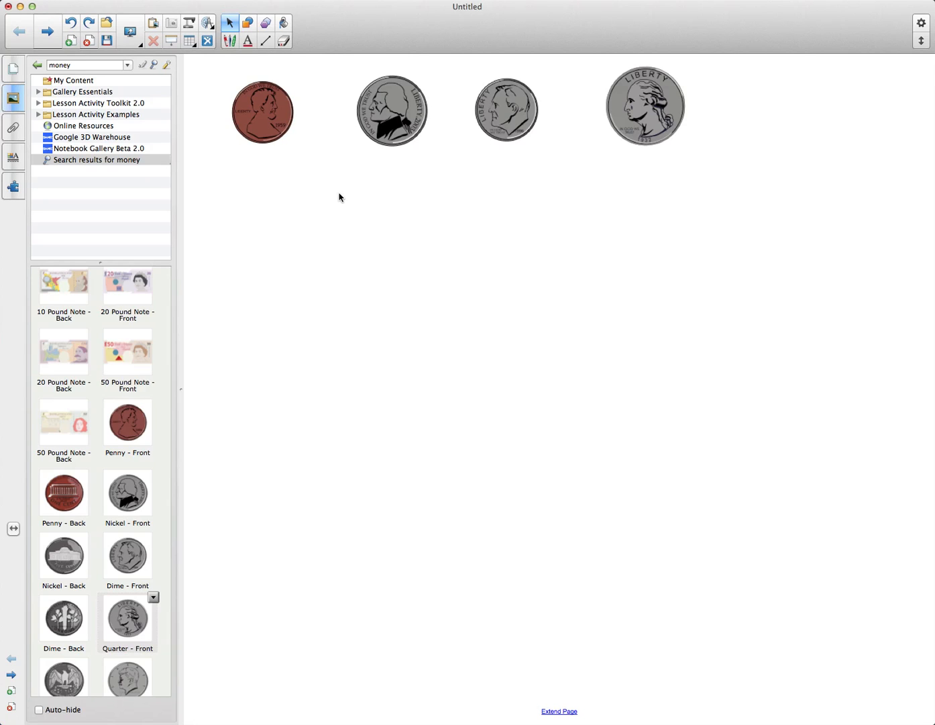
# View the quarter's context menu after clearing the copied pennies and nickels.
pyautogui.rightClick(506, 110)
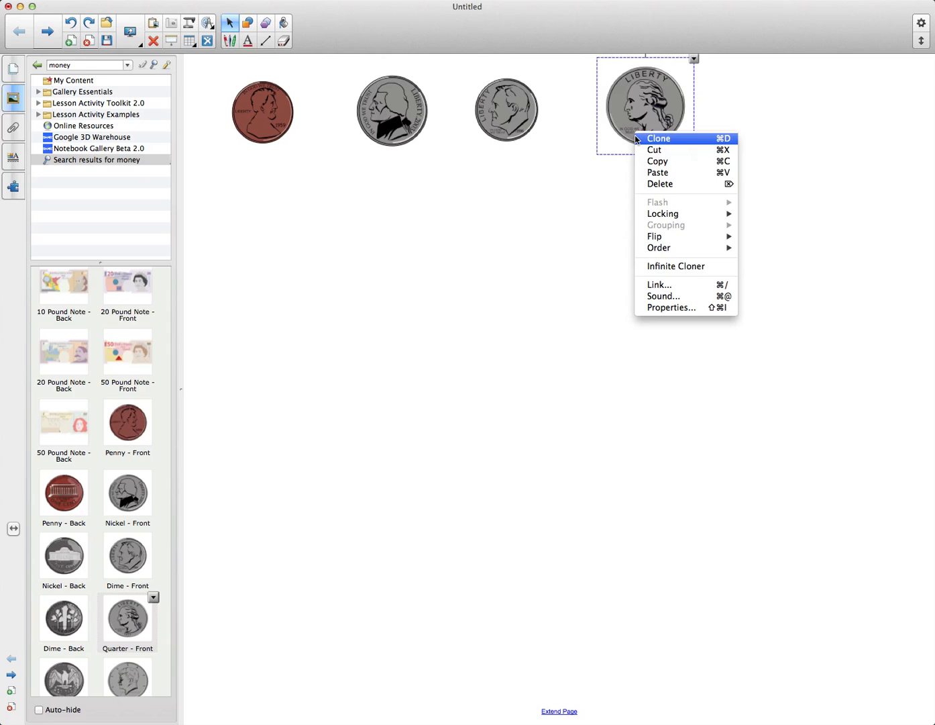
pyautogui.moveTo(675, 266)
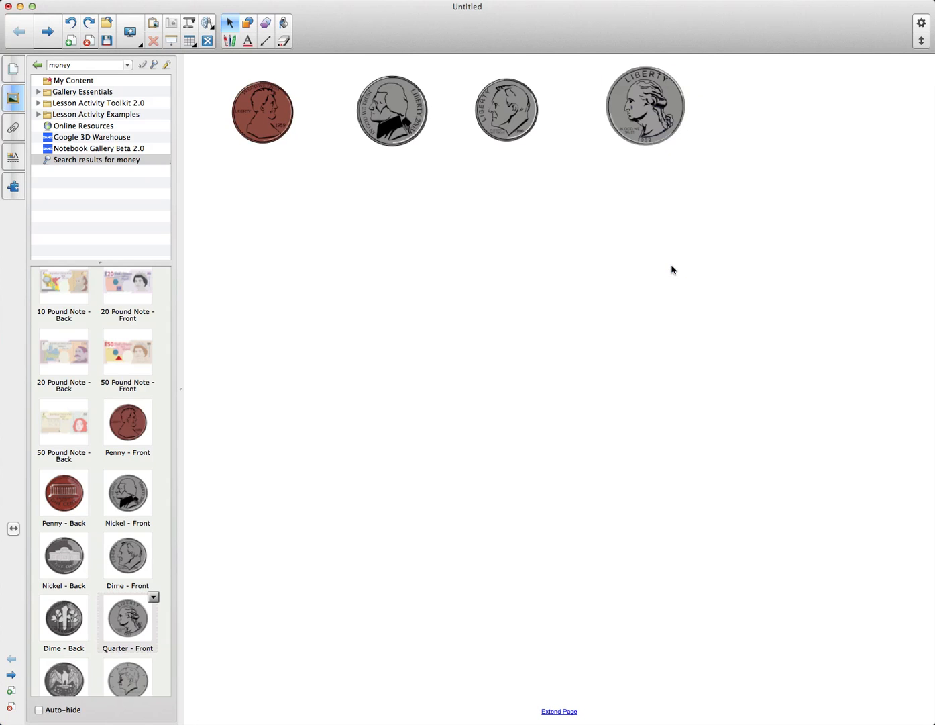
pyautogui.moveTo(368, 188)
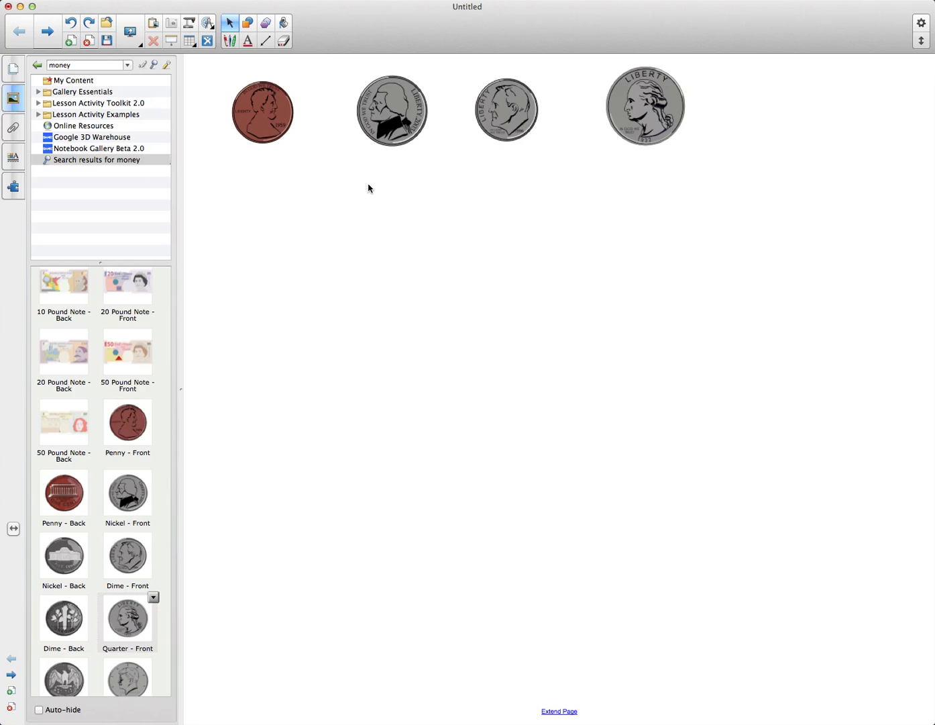
pyautogui.moveTo(262, 53)
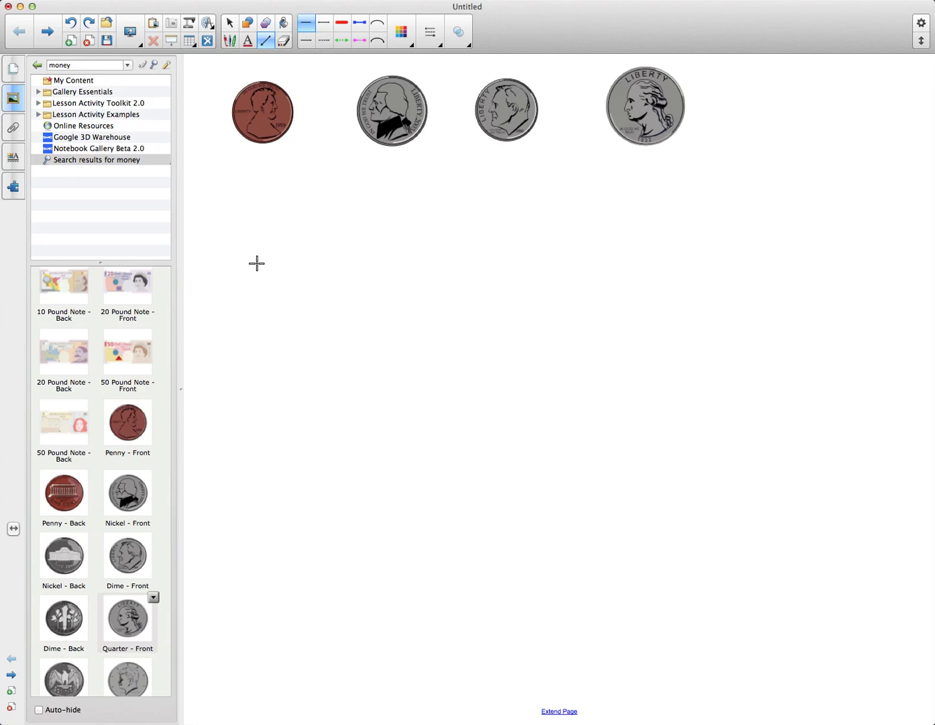
pyautogui.moveTo(200, 282)
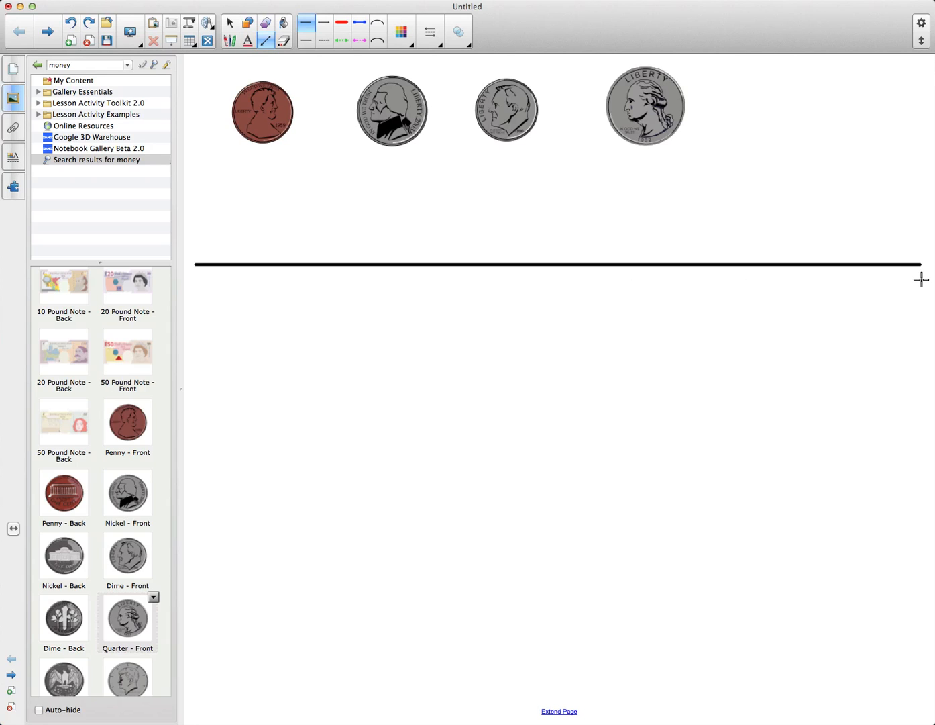
pyautogui.moveTo(323, 48)
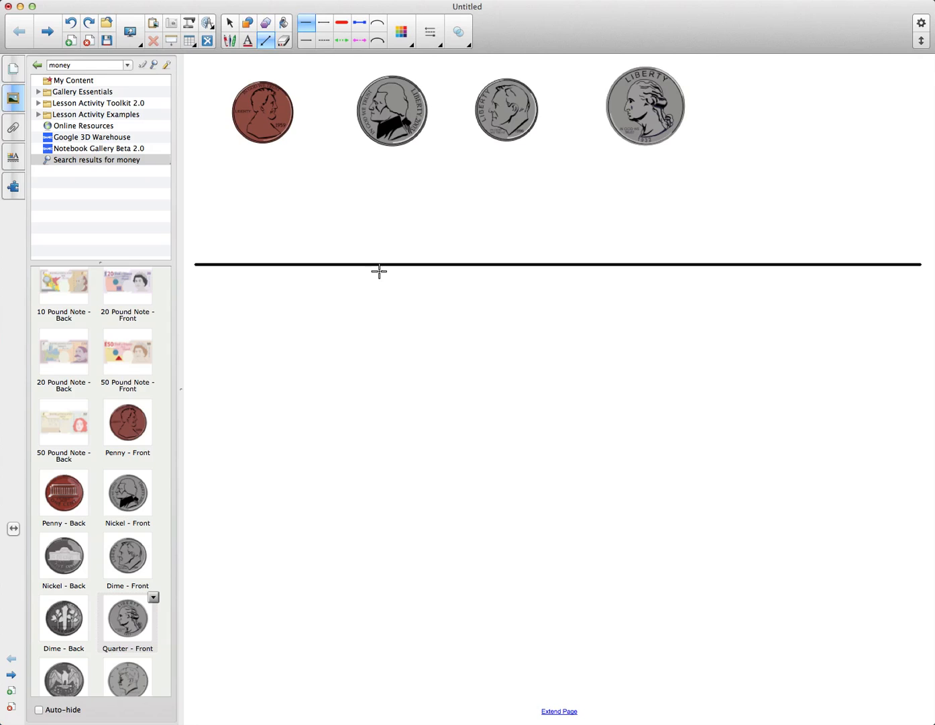
pyautogui.moveTo(389, 267)
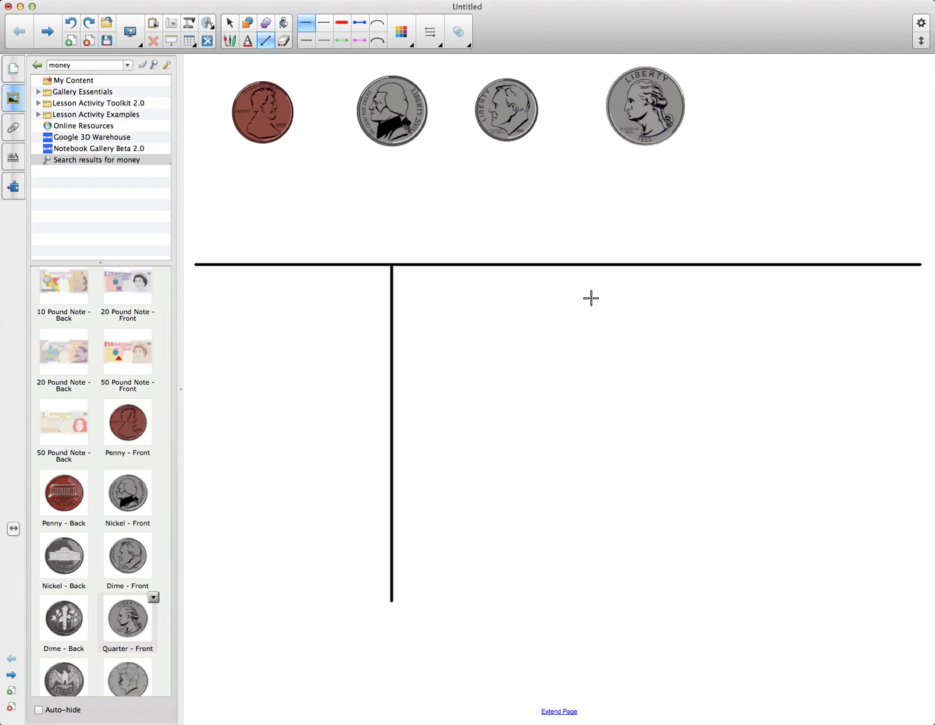
pyautogui.moveTo(674, 268)
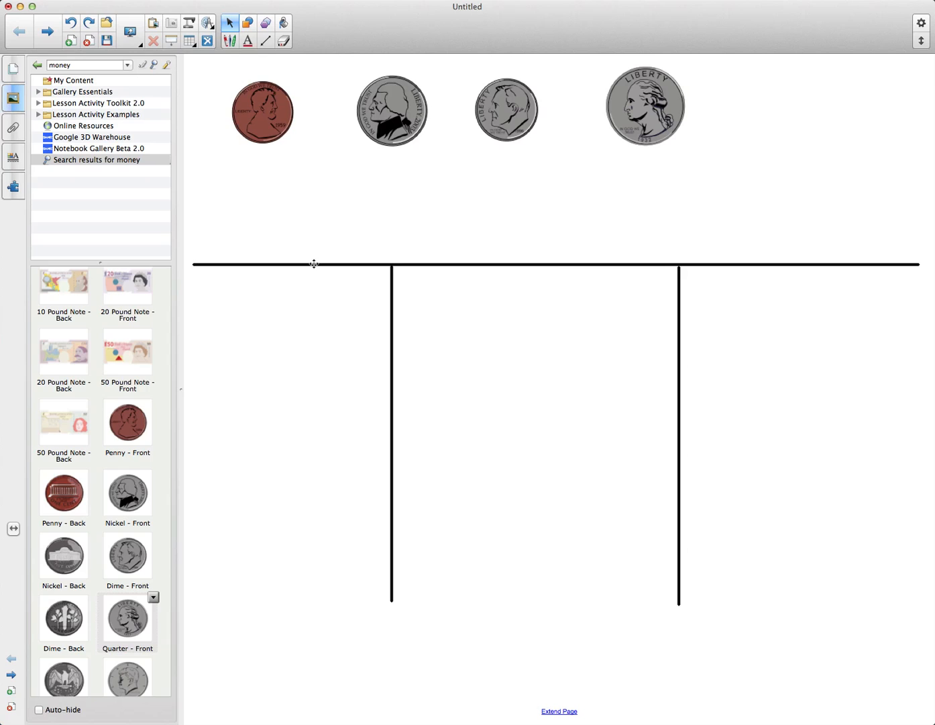
# Lock the horizontal line and the left vertical divider in place.
pyautogui.rightClick(314, 263)
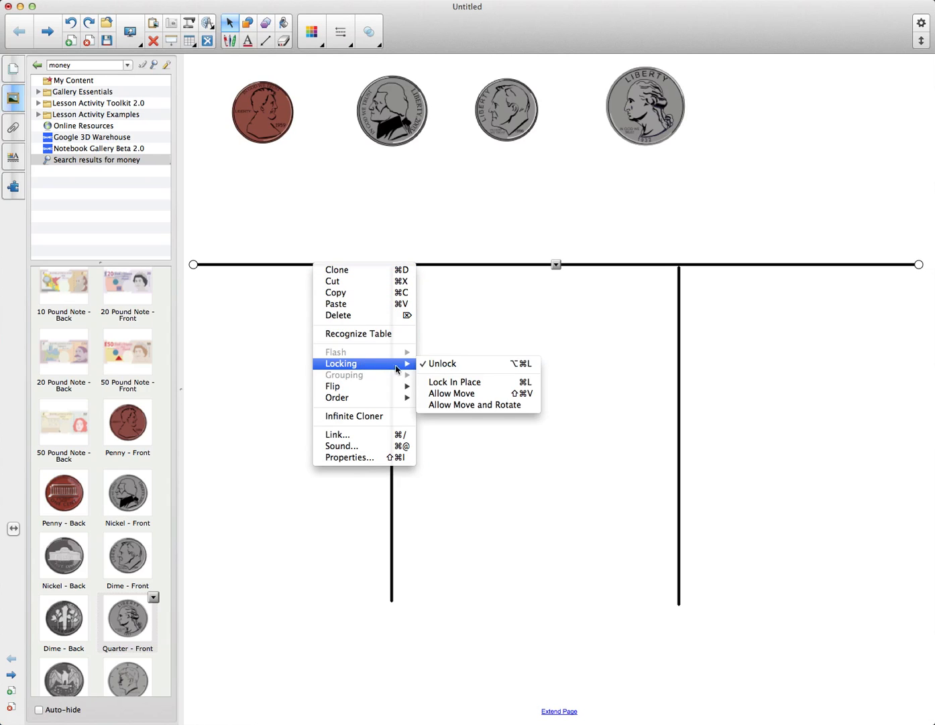
pyautogui.moveTo(454, 381)
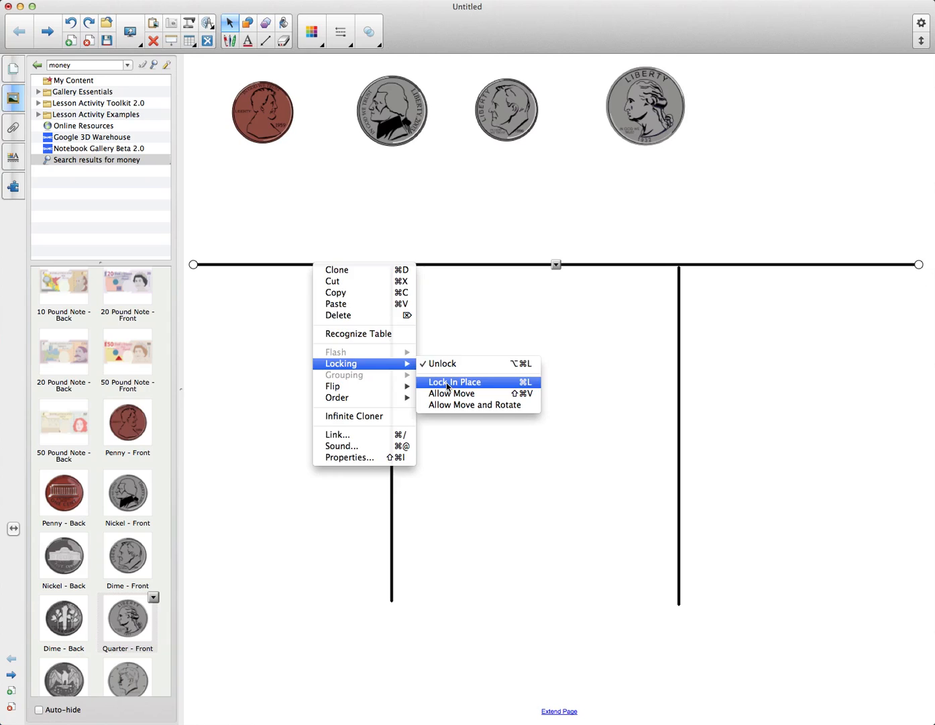
pyautogui.click(454, 381)
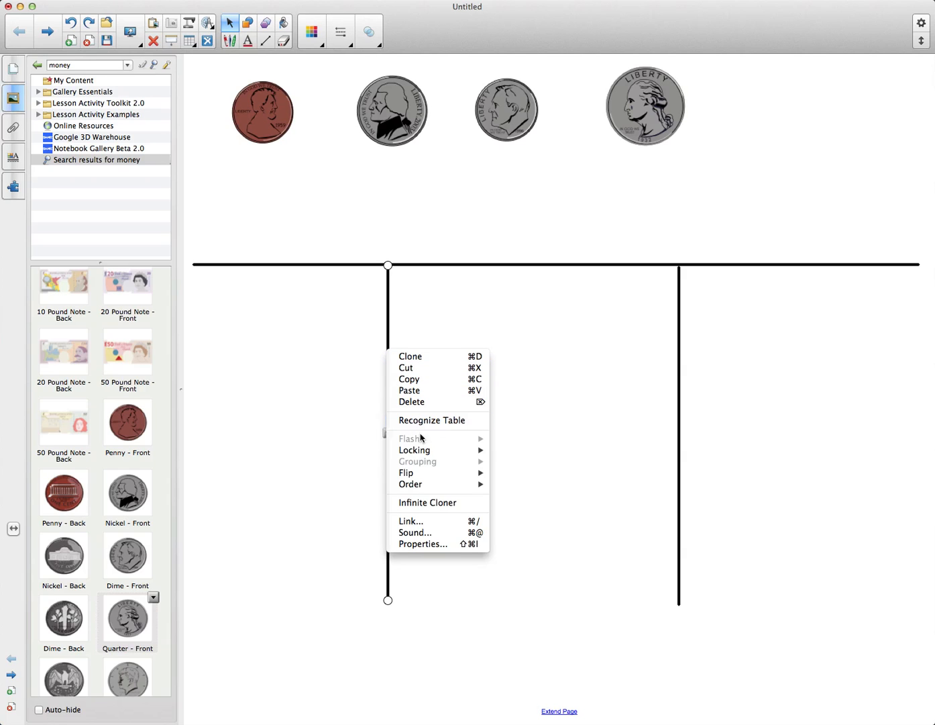
pyautogui.click(544, 471)
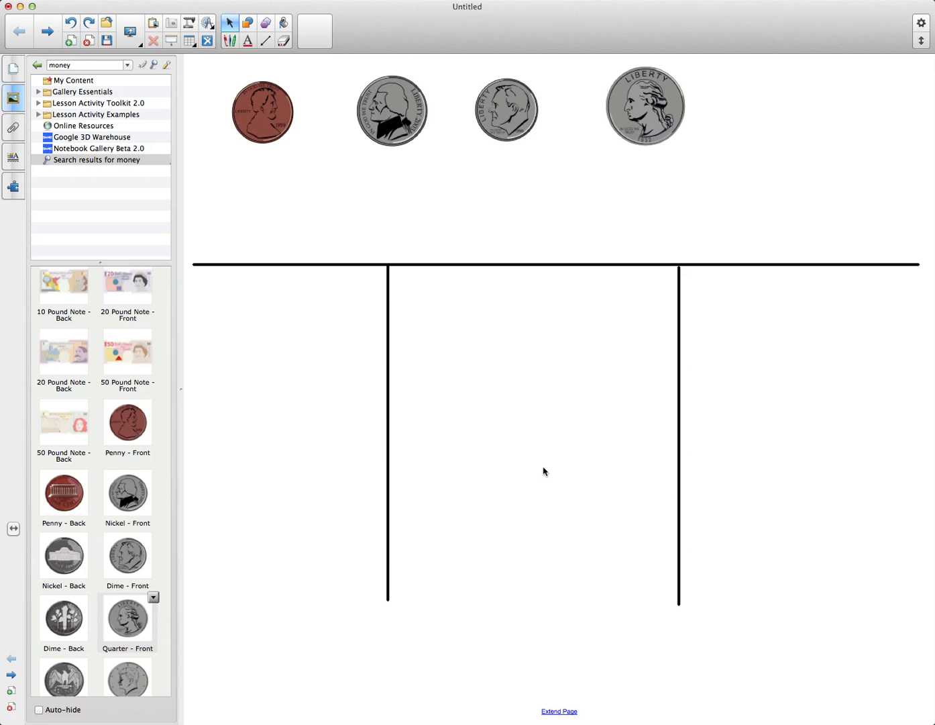
# Lock the right vertical divider in place so the three-column layout stays fixed.
pyautogui.rightClick(679, 436)
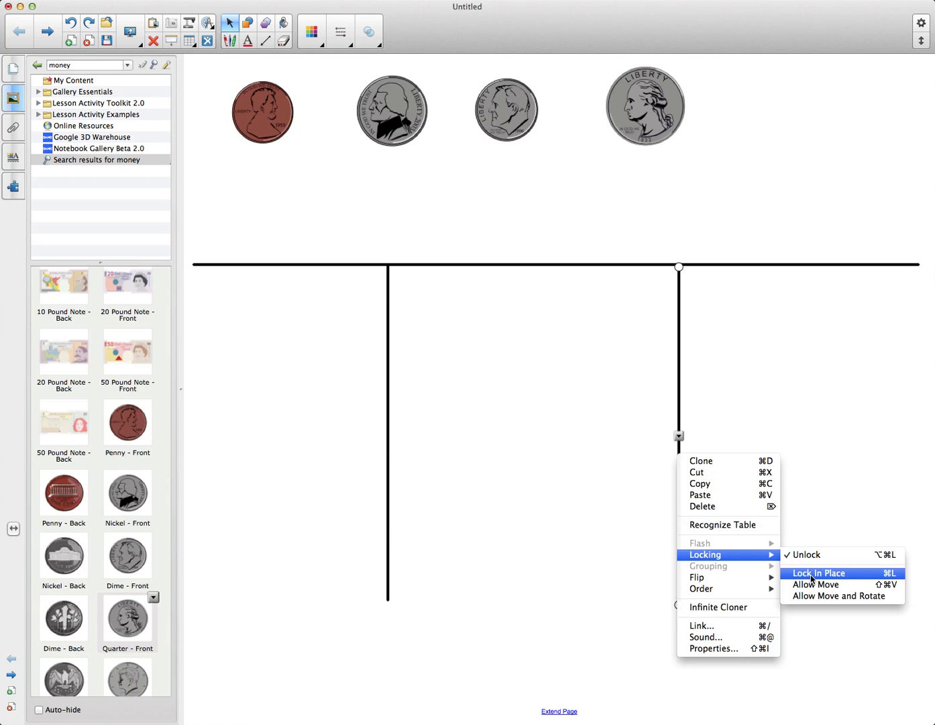
pyautogui.click(819, 572)
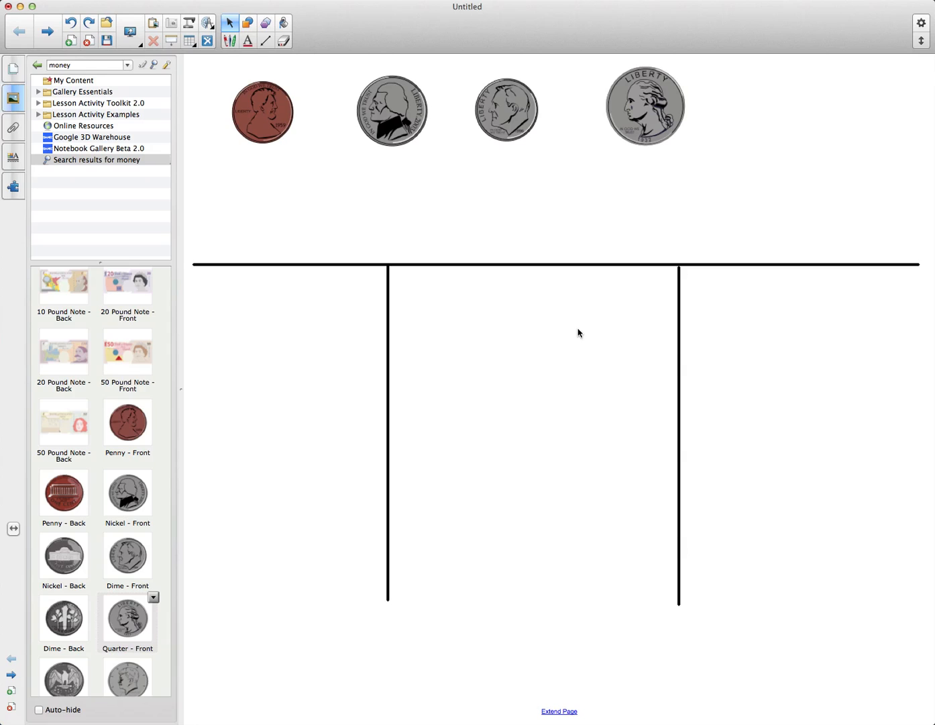
pyautogui.moveTo(555, 313)
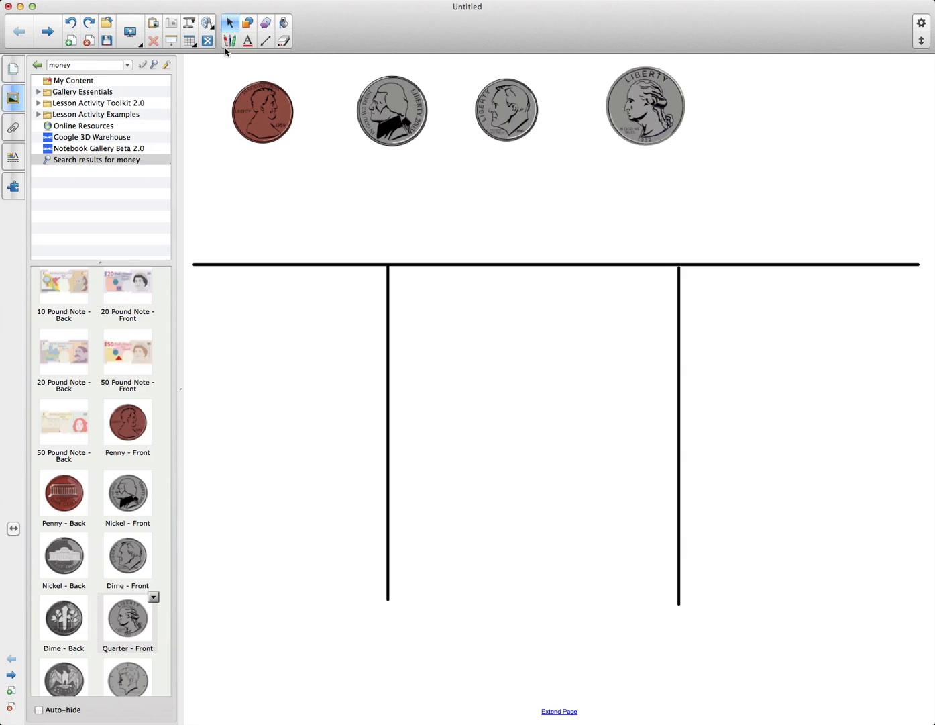
# Handwrite 95¢, 73¢ and 65¢ in green pen above the columns, undoing a stray stroke, then return to Select.
pyautogui.click(229, 40)
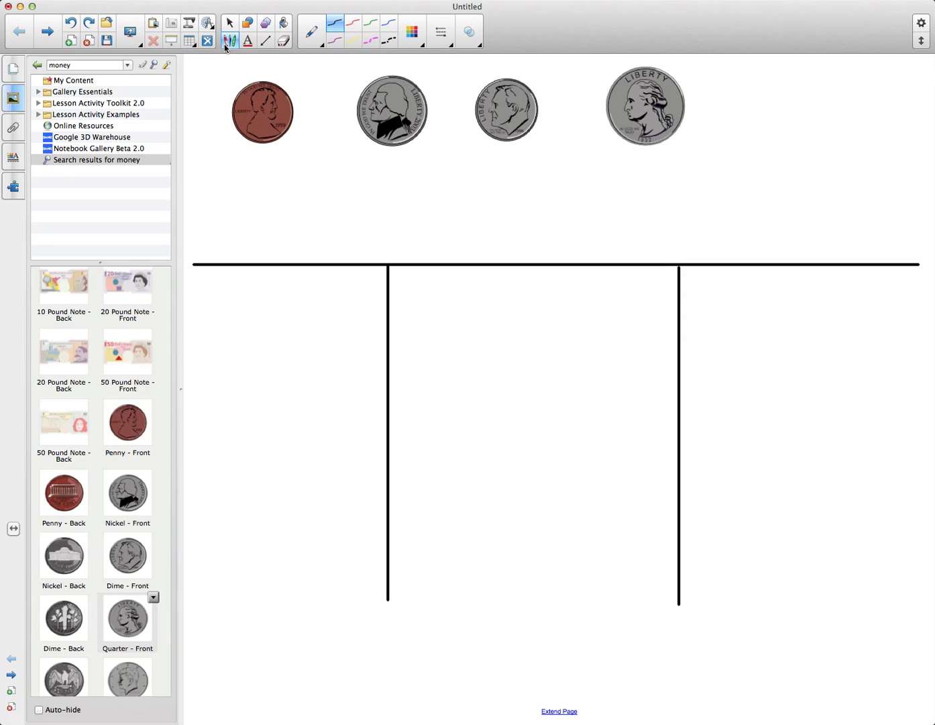
pyautogui.moveTo(229, 40)
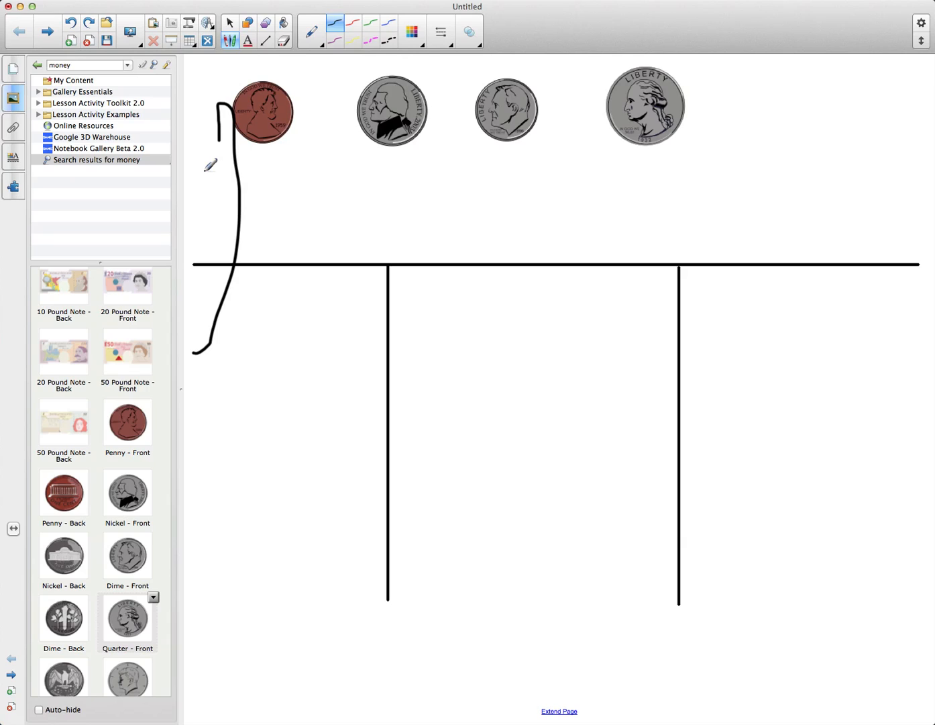
pyautogui.click(69, 23)
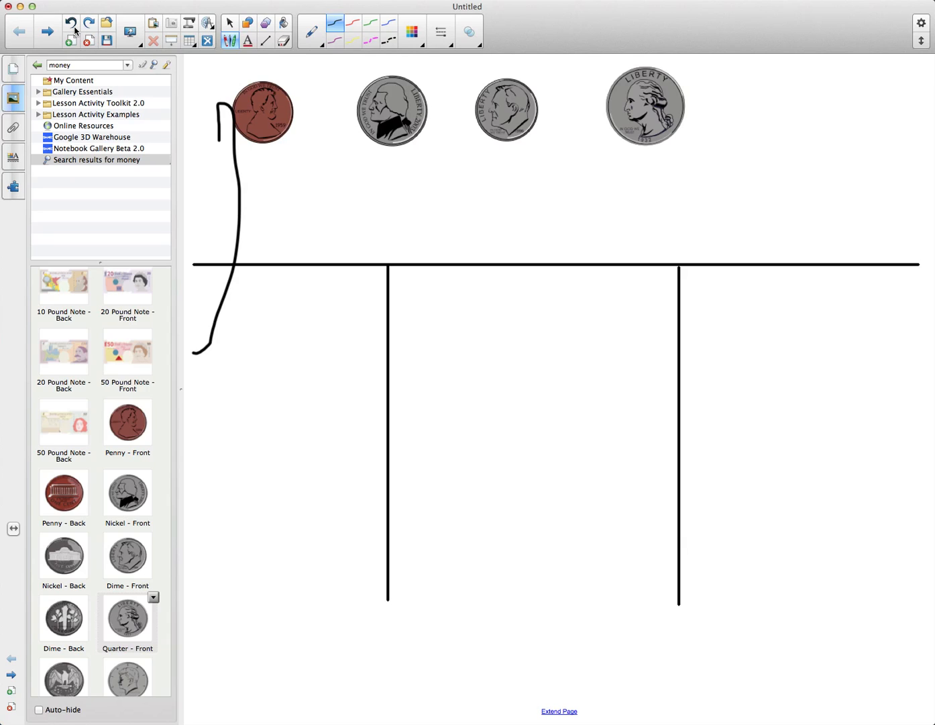
pyautogui.click(70, 22)
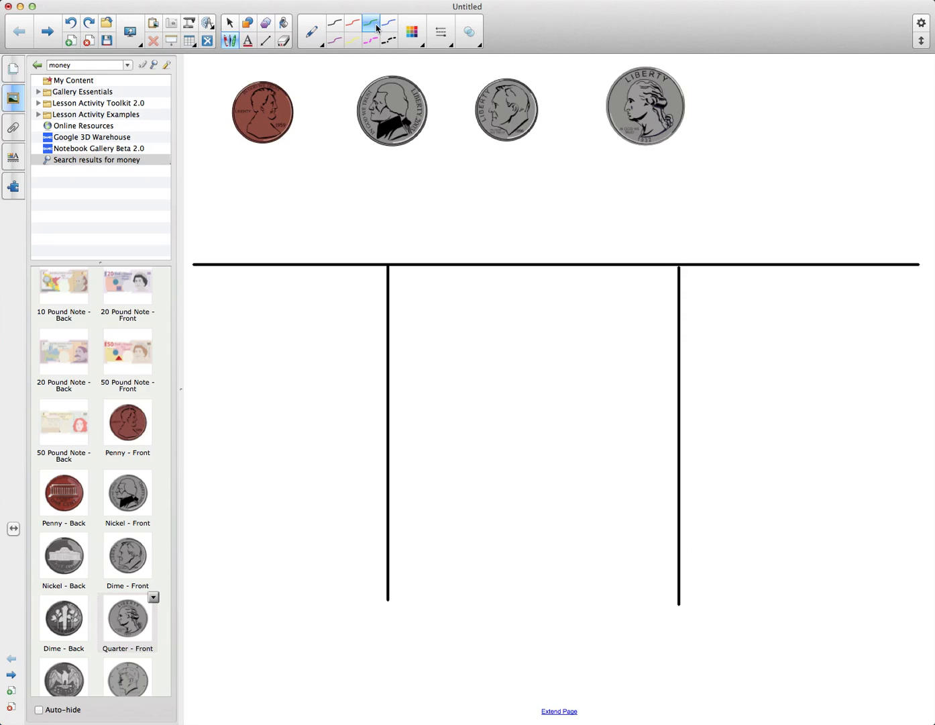
pyautogui.moveTo(210, 204)
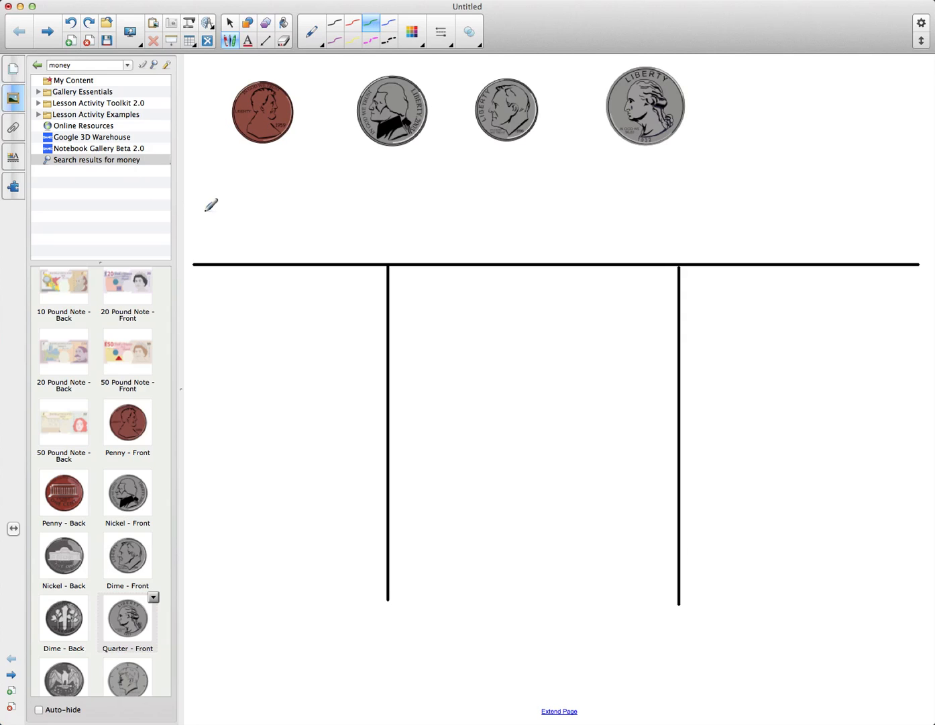
pyautogui.moveTo(259, 212)
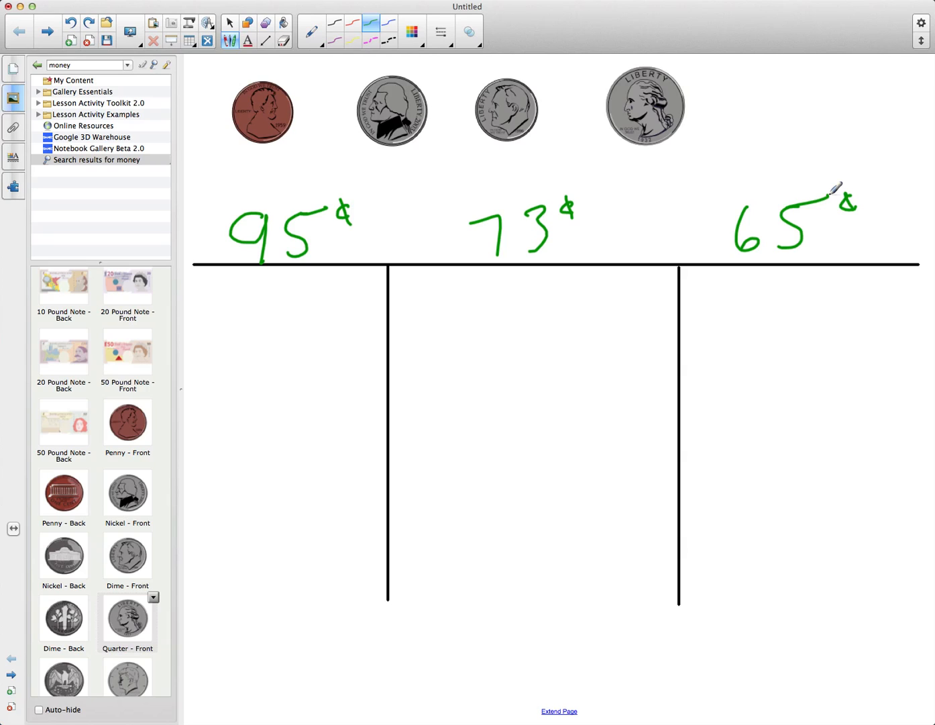
pyautogui.moveTo(758, 225)
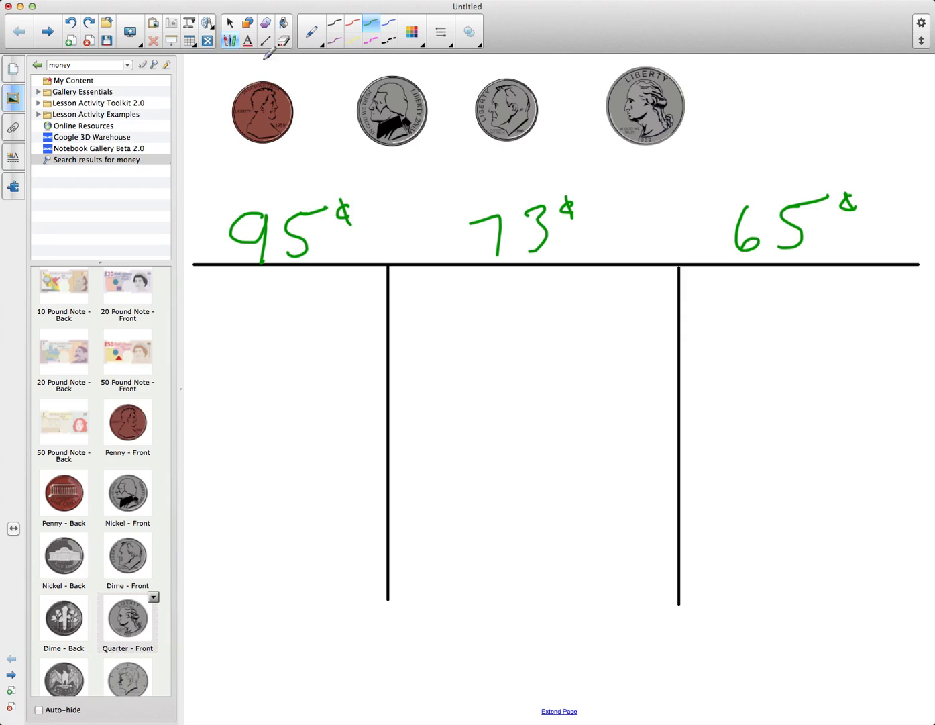
pyautogui.click(229, 23)
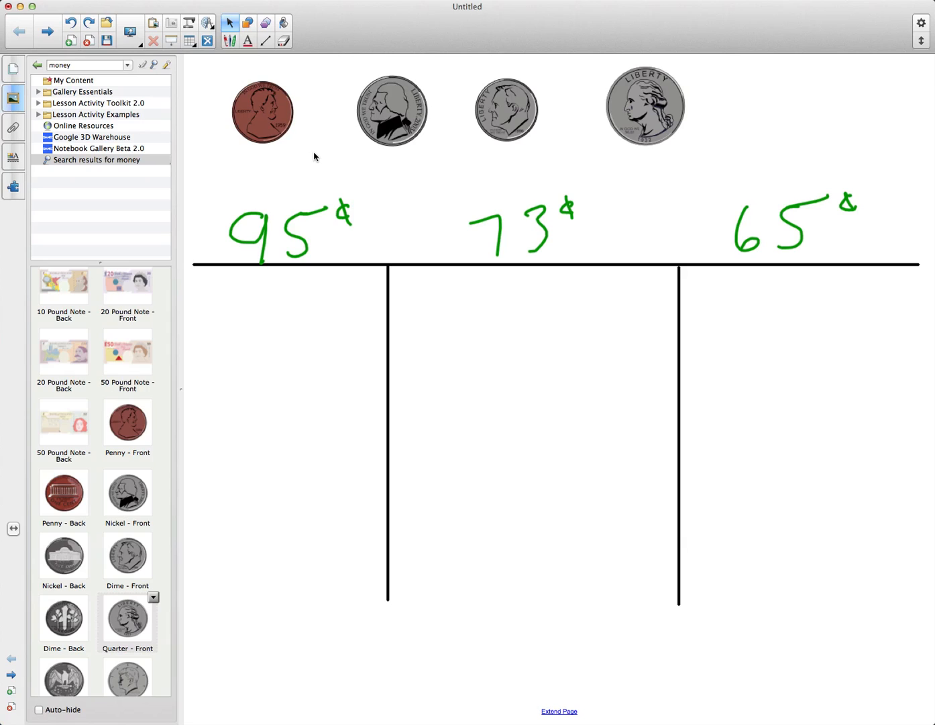
pyautogui.moveTo(309, 157)
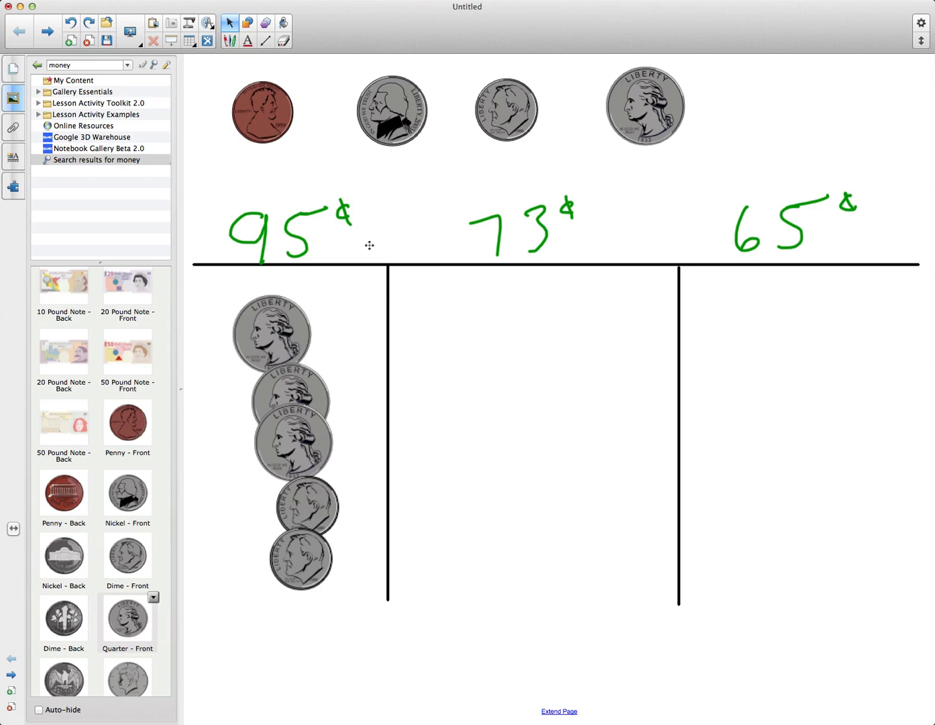
pyautogui.moveTo(338, 336)
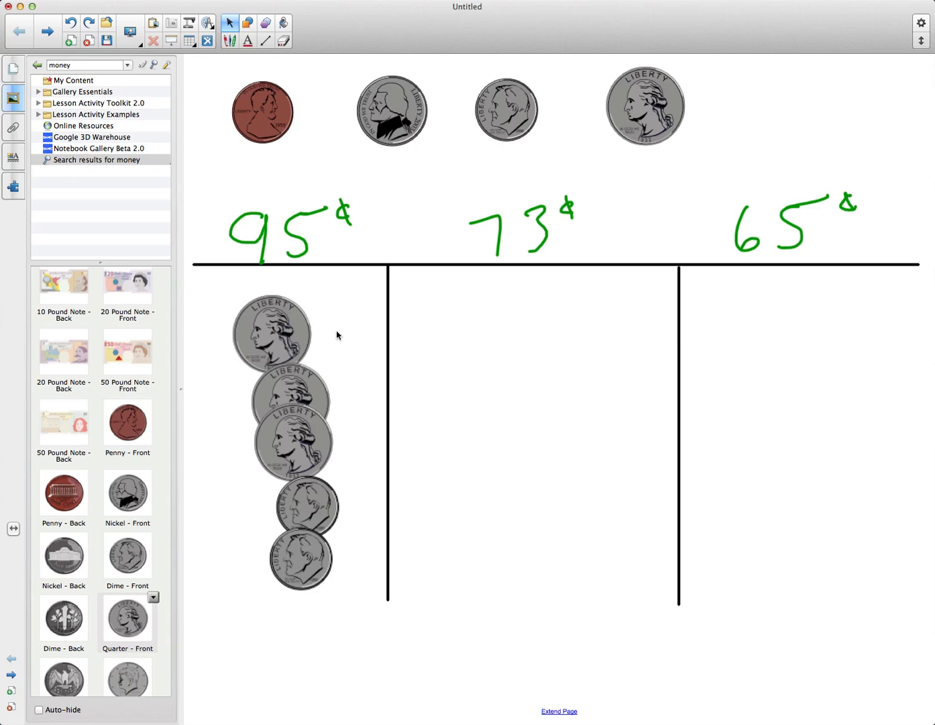
pyautogui.moveTo(373, 220)
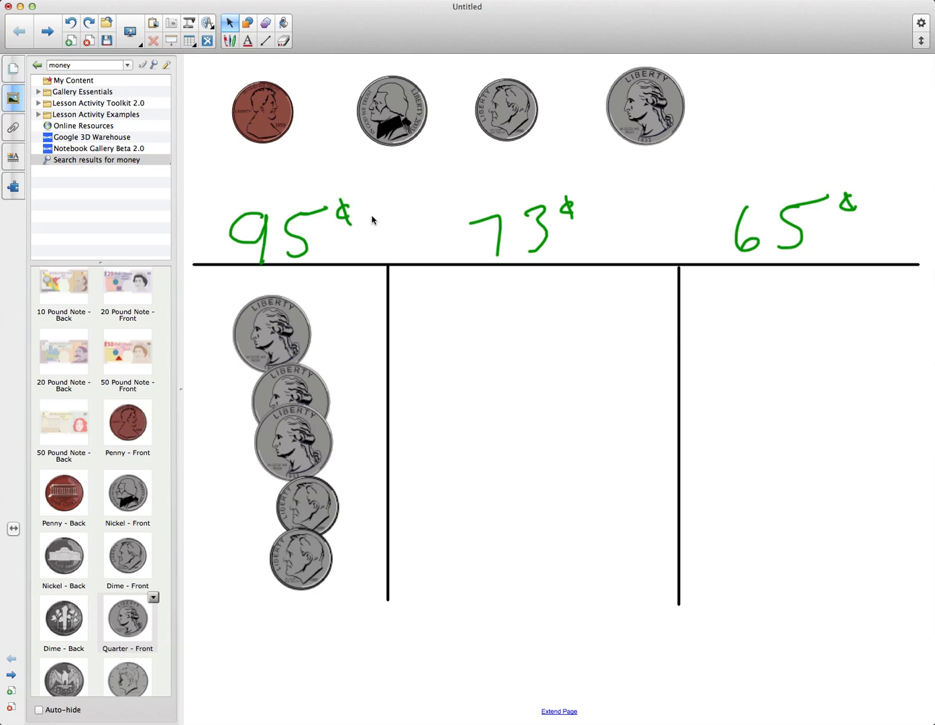
pyautogui.moveTo(396, 208)
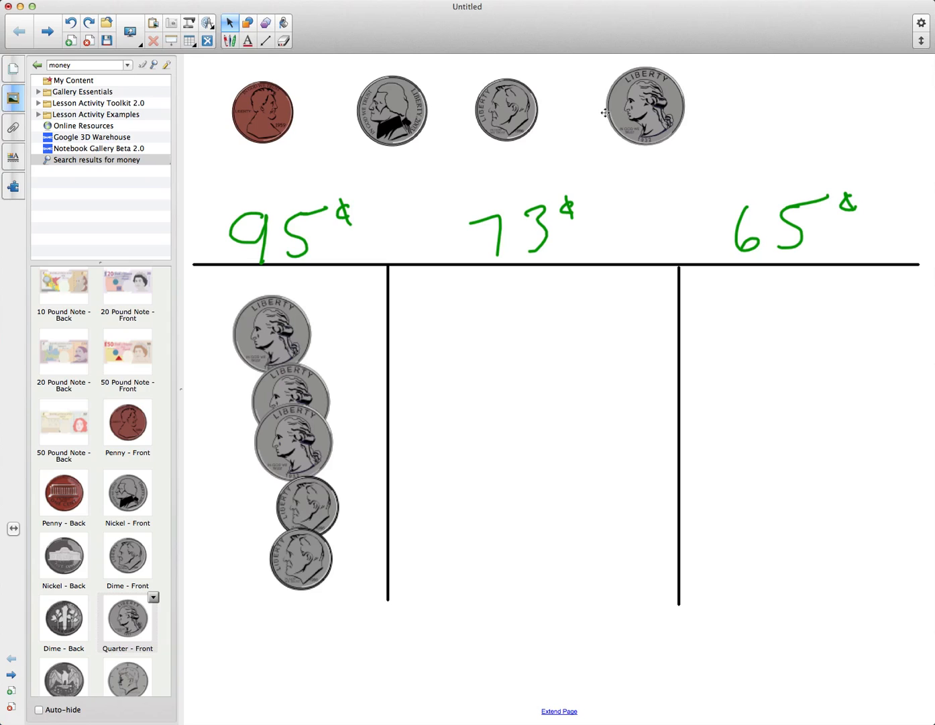
pyautogui.moveTo(16, 74)
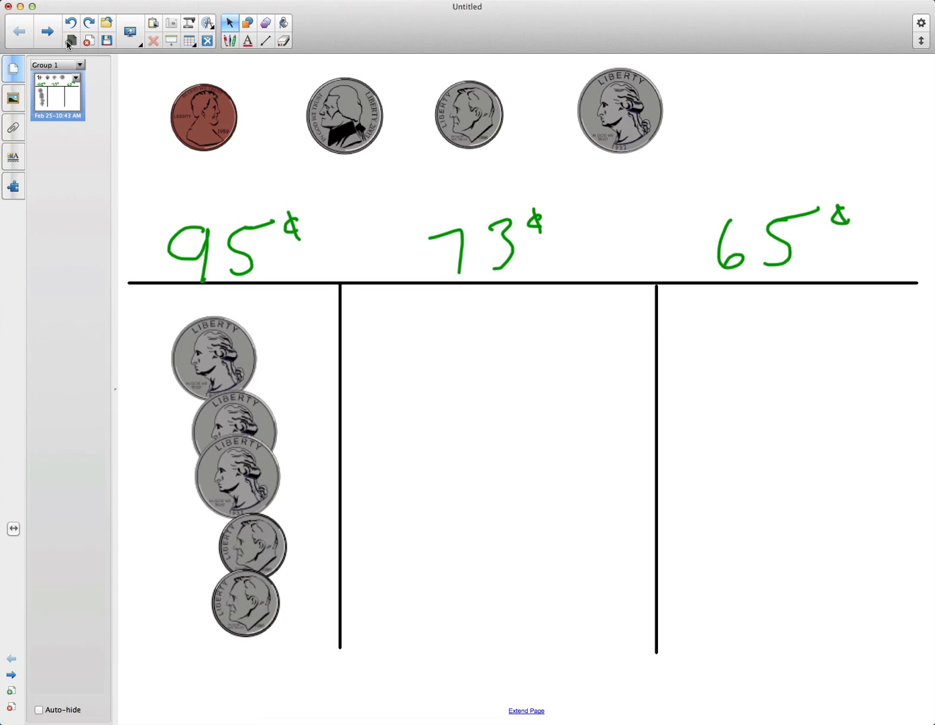
# Add a new blank page 2 after the coin chart page from the Page Sorter.
pyautogui.click(70, 41)
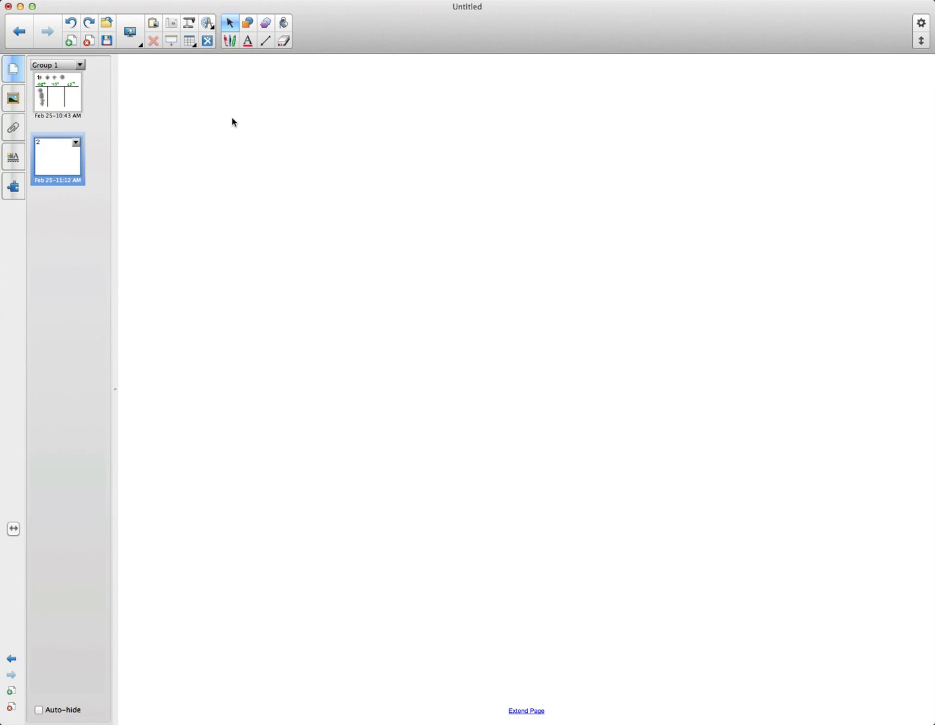
pyautogui.moveTo(254, 112)
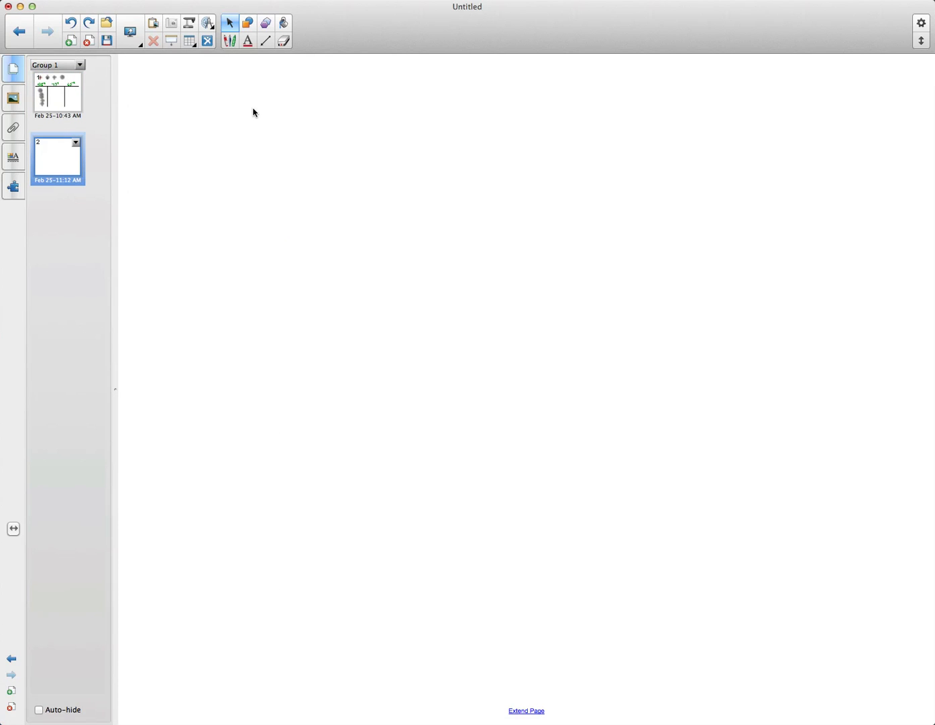
pyautogui.moveTo(248, 137)
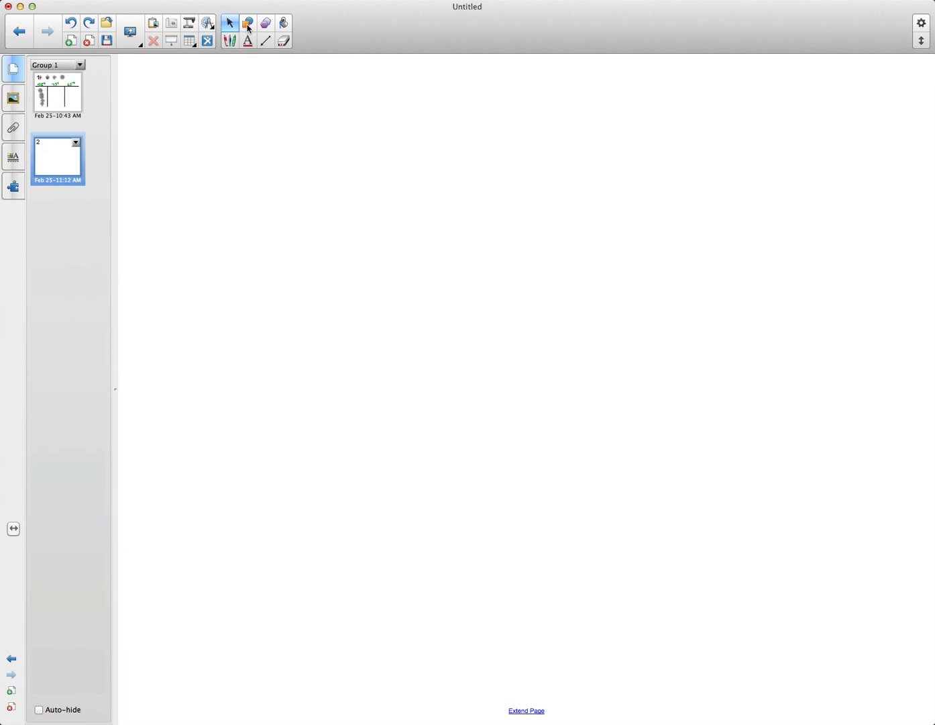
# Draw a tall rounded rectangle outline on the blank second page.
pyautogui.click(247, 23)
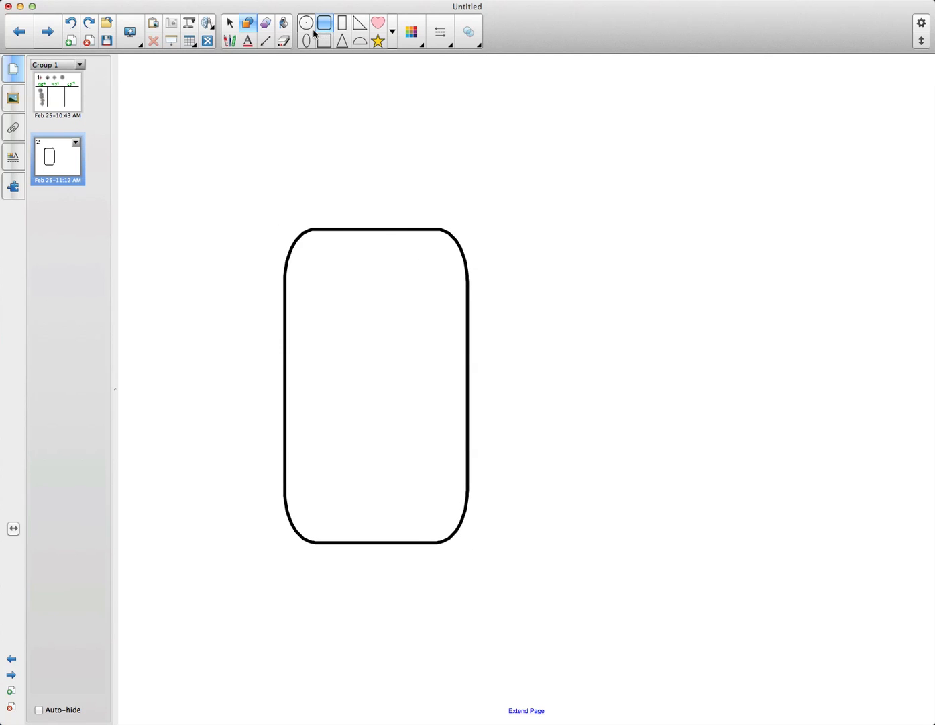
pyautogui.click(375, 382)
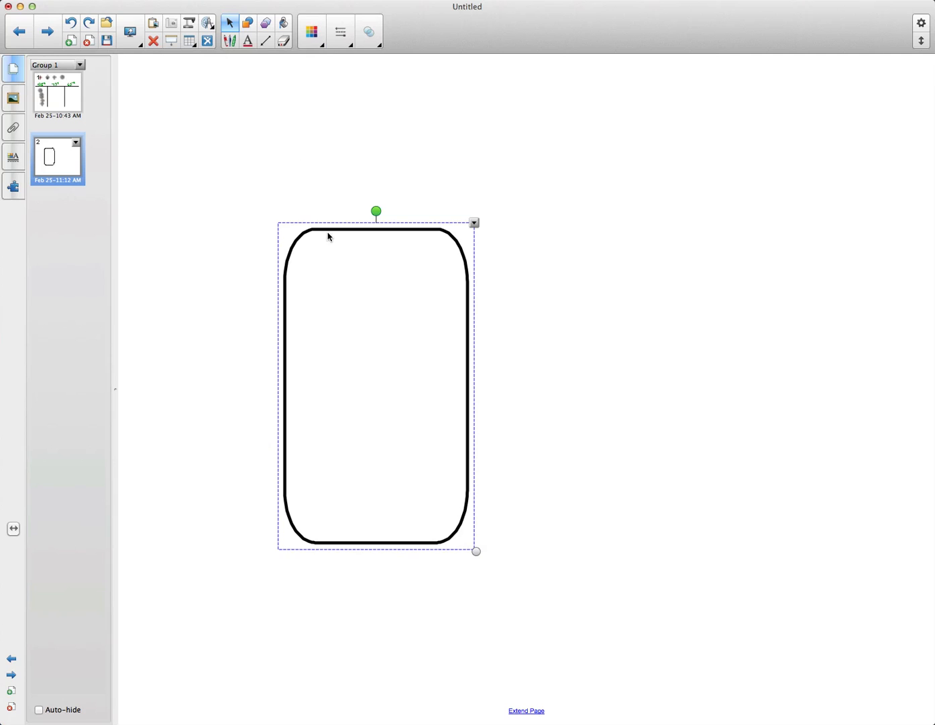
# Clone the rounded rectangle and place the copy to its right.
pyautogui.rightClick(329, 237)
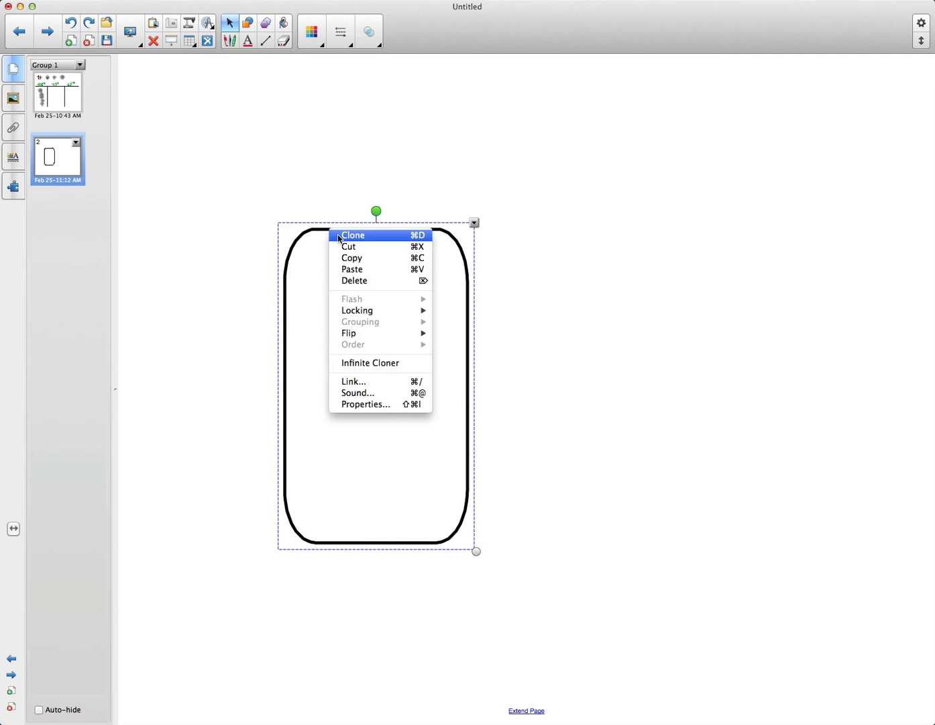
pyautogui.click(353, 235)
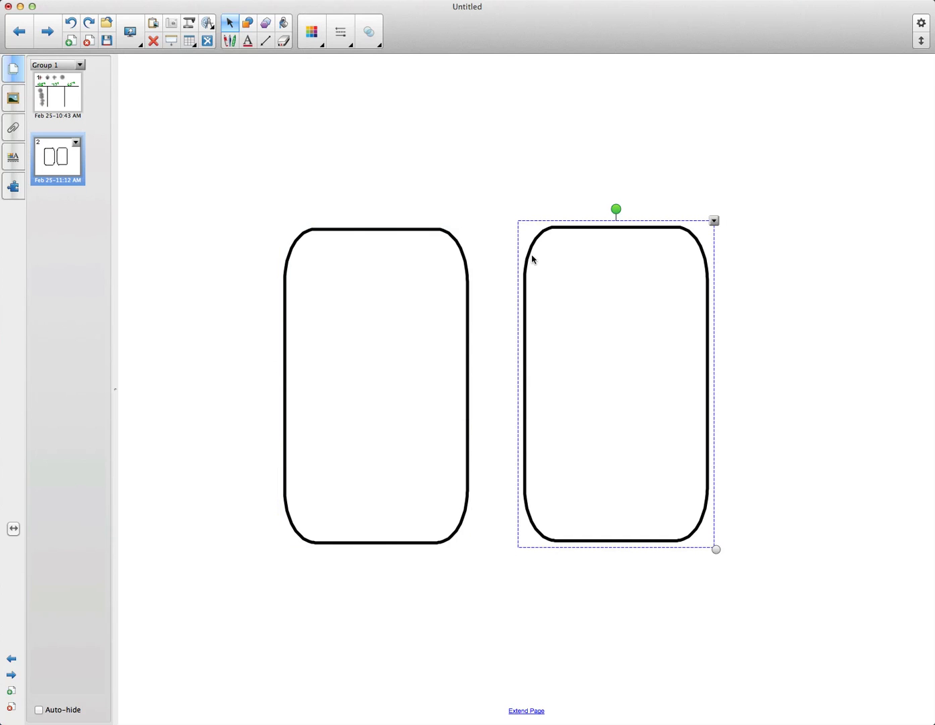
pyautogui.moveTo(526, 260)
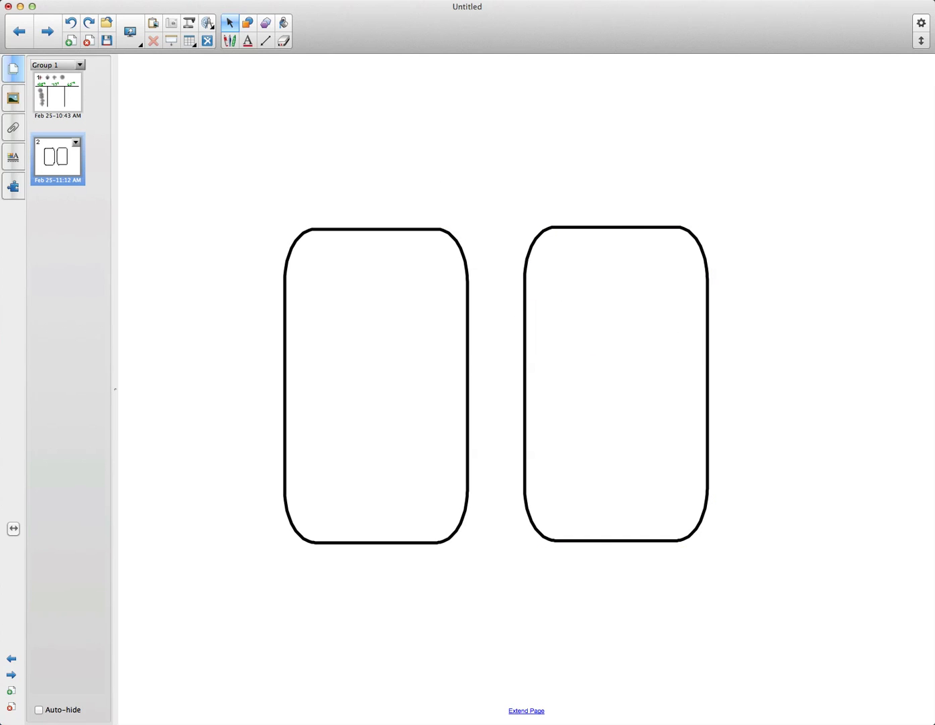
pyautogui.moveTo(265, 142)
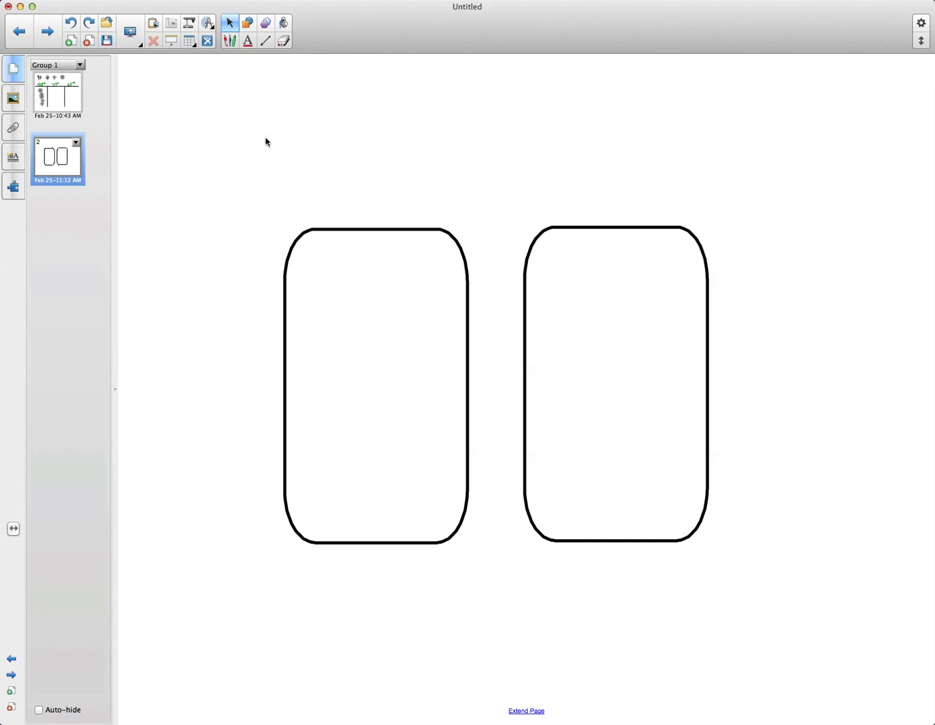
# Draw a small square to the left of the two rounded rectangles.
pyautogui.click(247, 23)
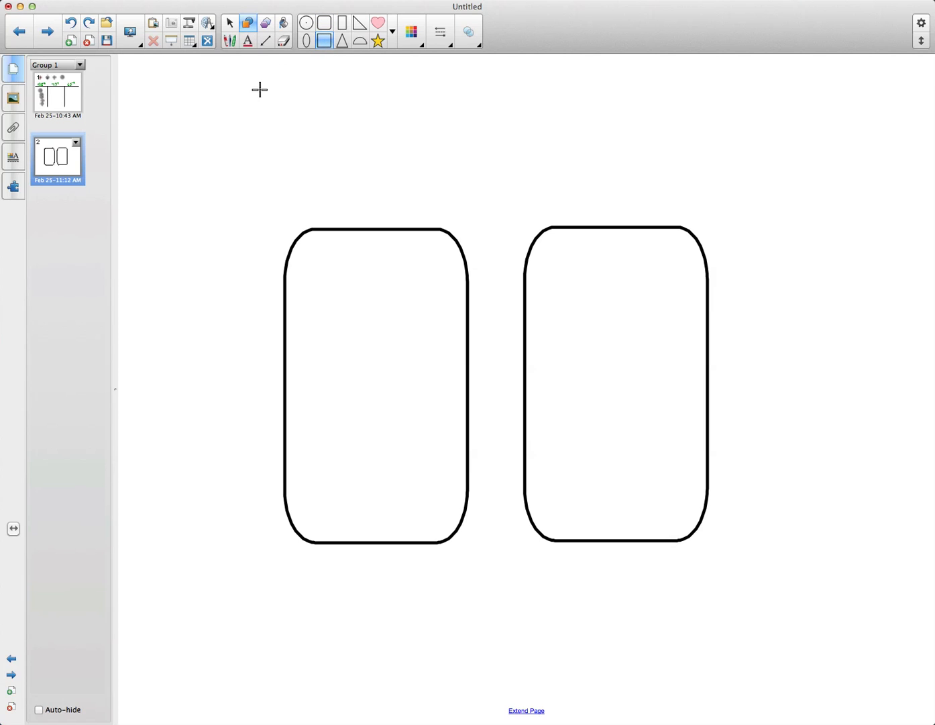
pyautogui.moveTo(190, 289)
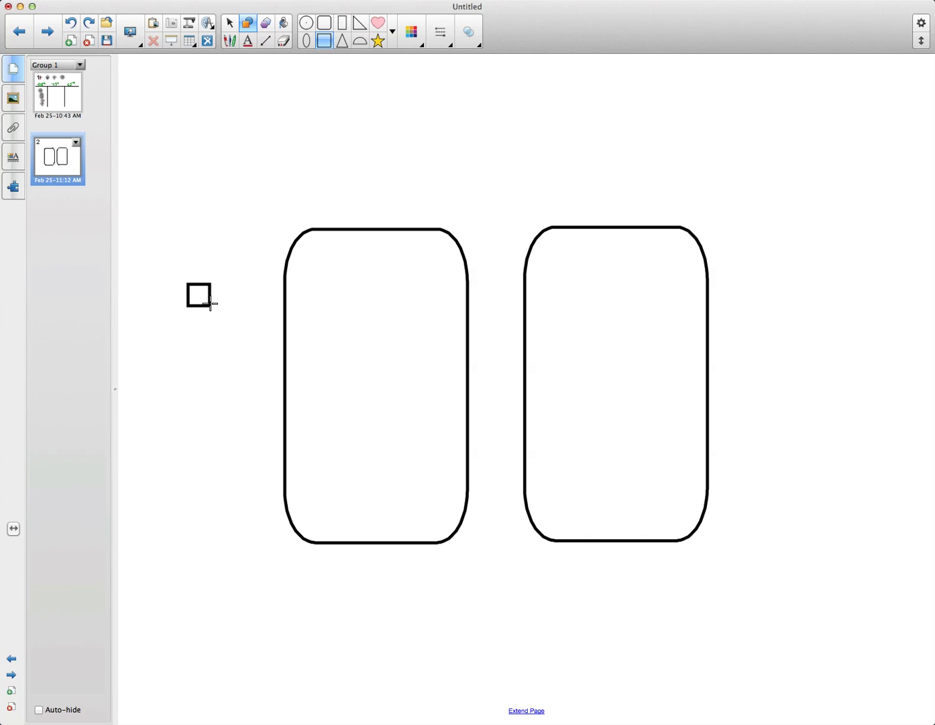
pyautogui.moveTo(245, 201)
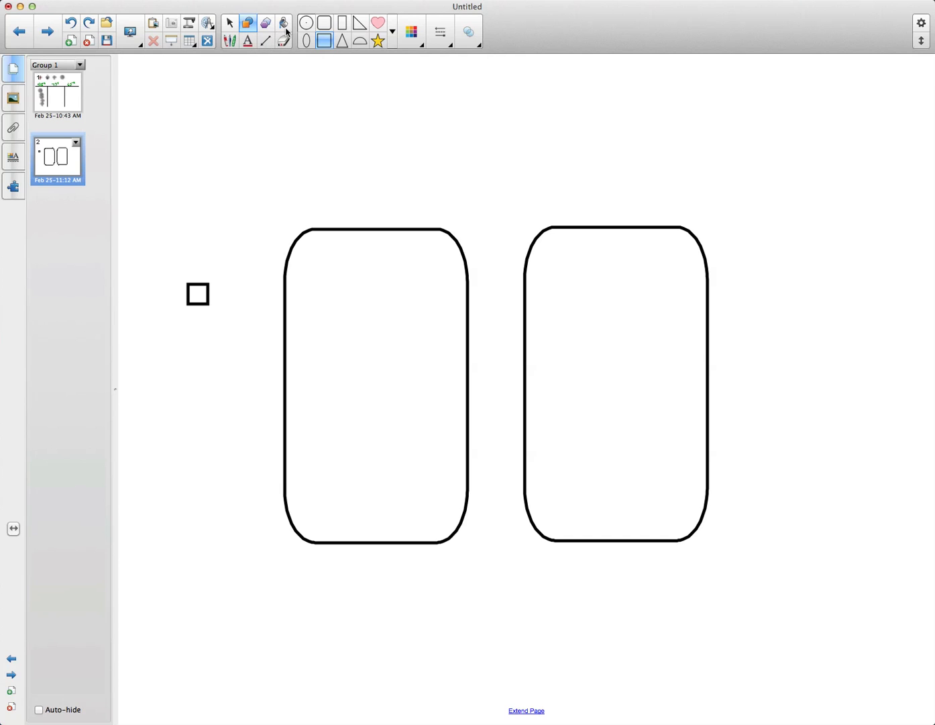
# Fill the small square green and make it an Infinite Cloner.
pyautogui.click(311, 31)
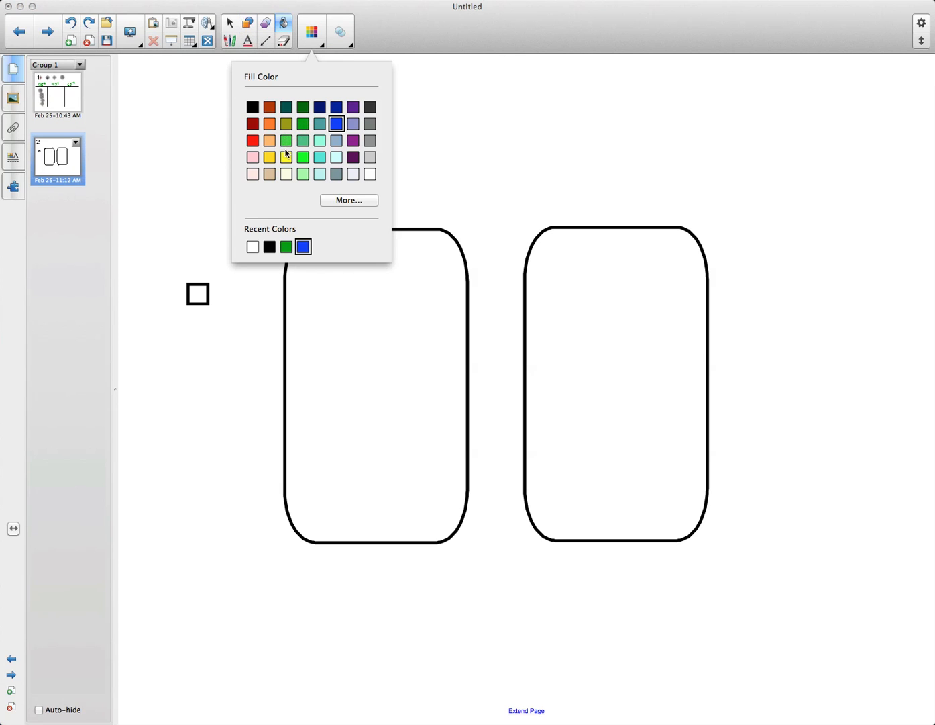
pyautogui.click(286, 140)
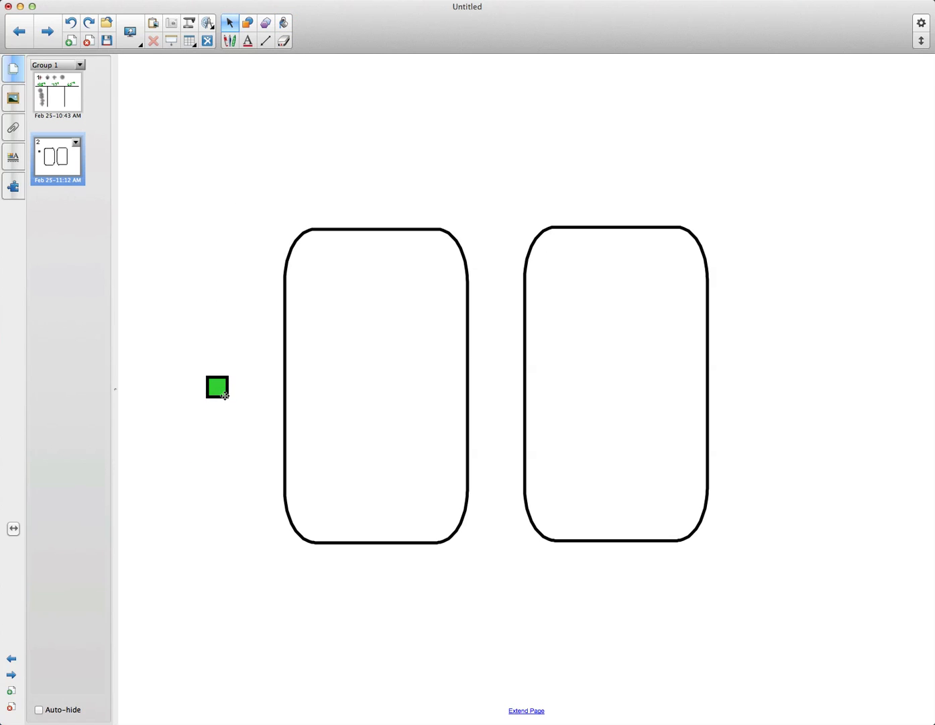
pyautogui.rightClick(217, 388)
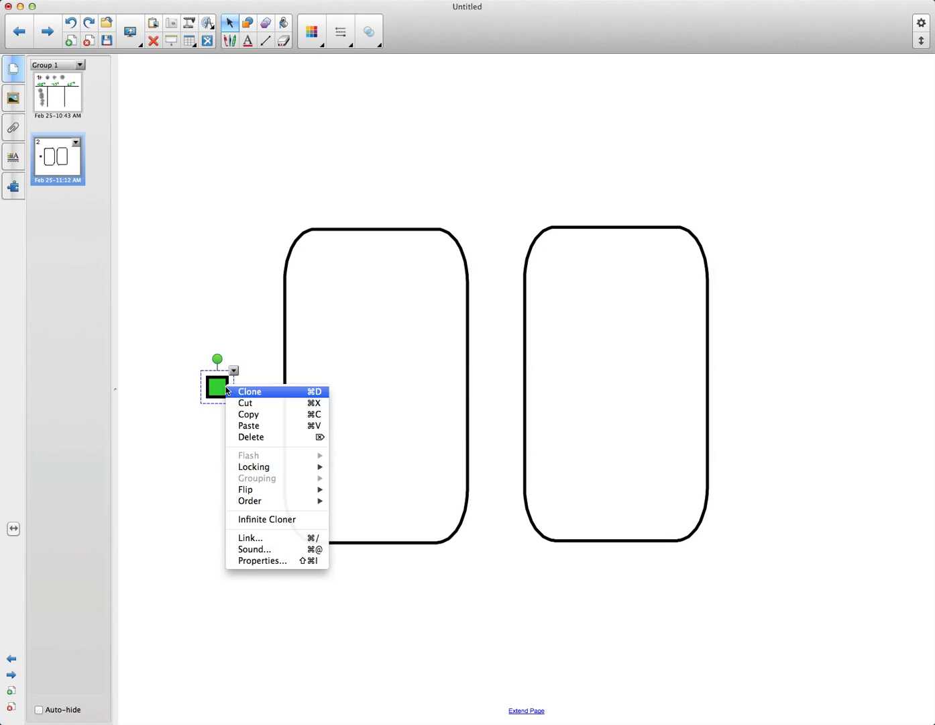
pyautogui.moveTo(267, 518)
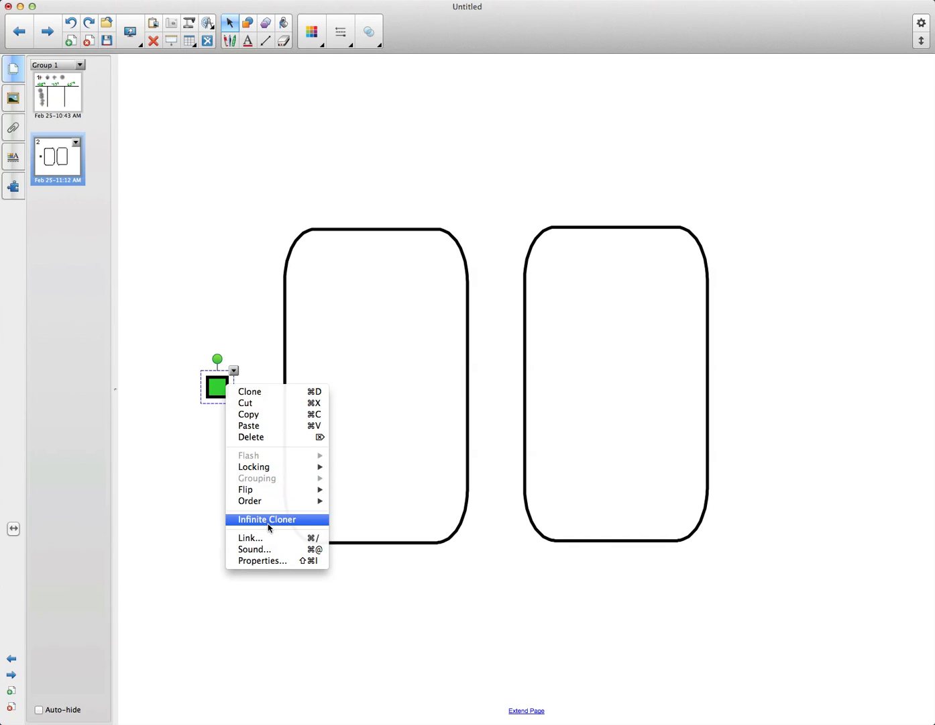
pyautogui.click(265, 518)
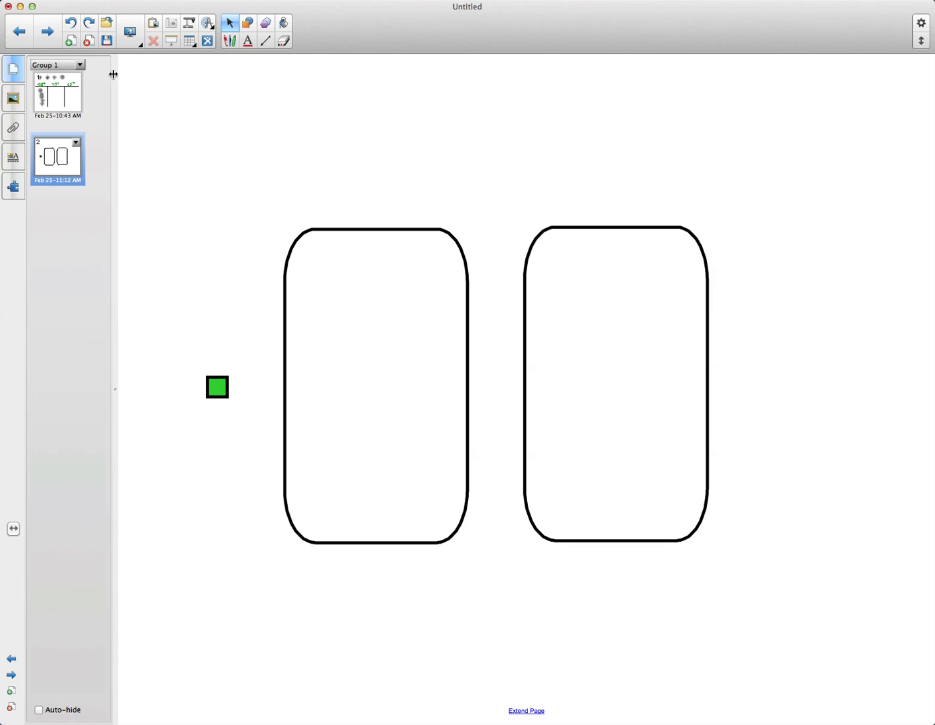
pyautogui.moveTo(134, 70)
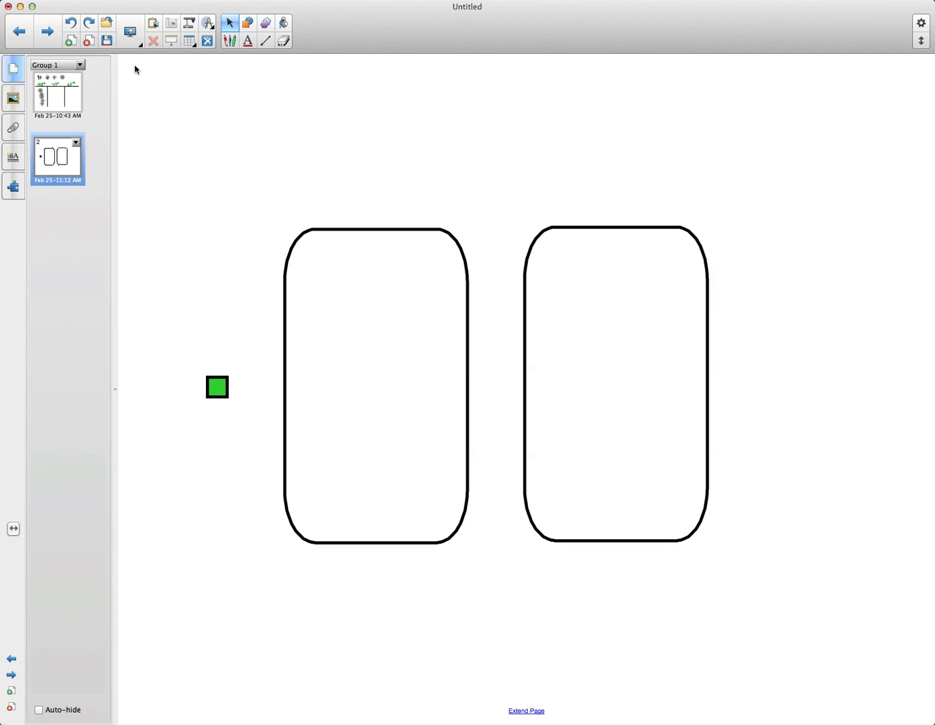
pyautogui.moveTo(243, 8)
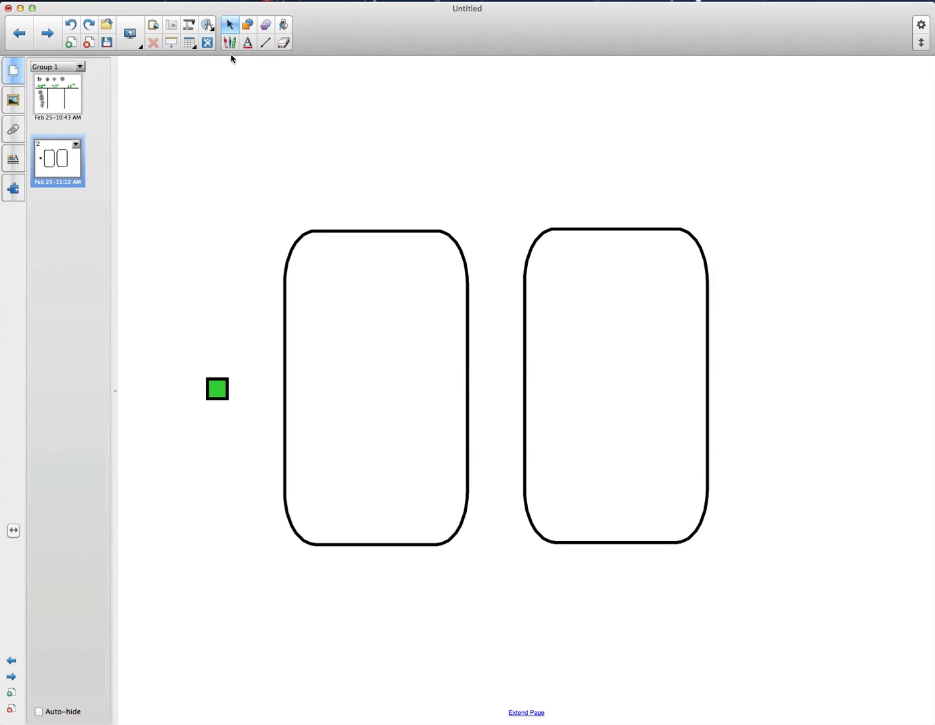
# Handwrite '5 x 4' above the left box and '6 x 2' above the right with the pen.
pyautogui.click(246, 24)
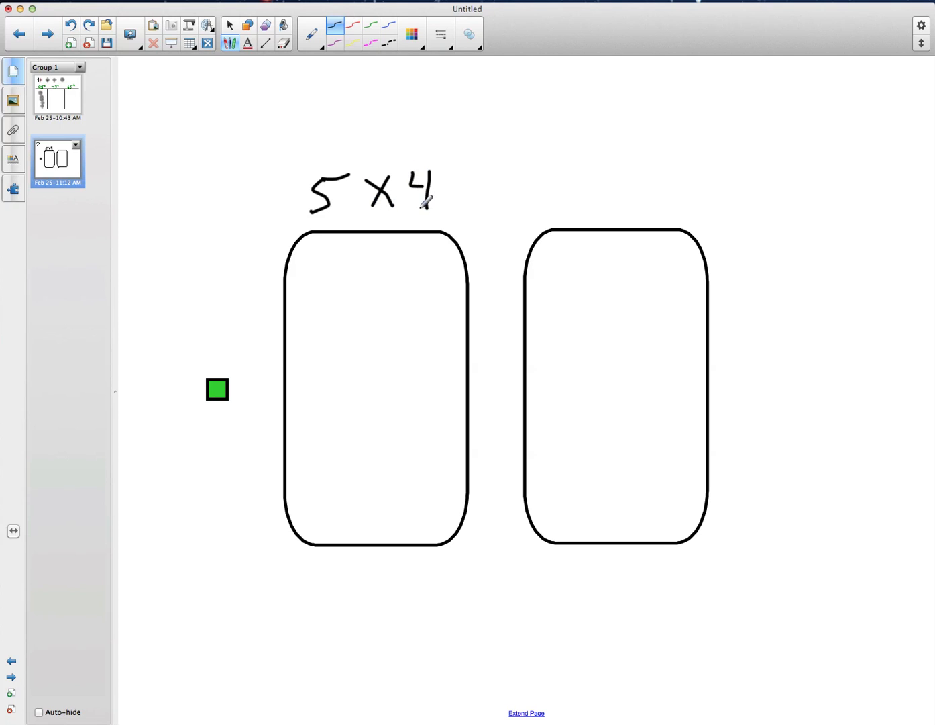
pyautogui.moveTo(496, 164)
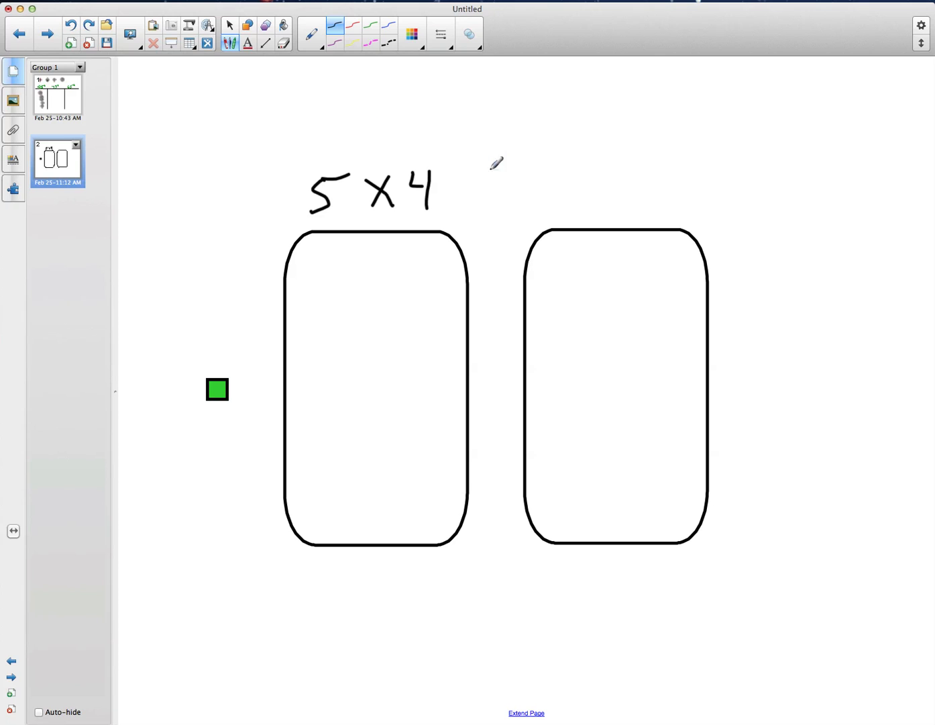
pyautogui.moveTo(569, 175)
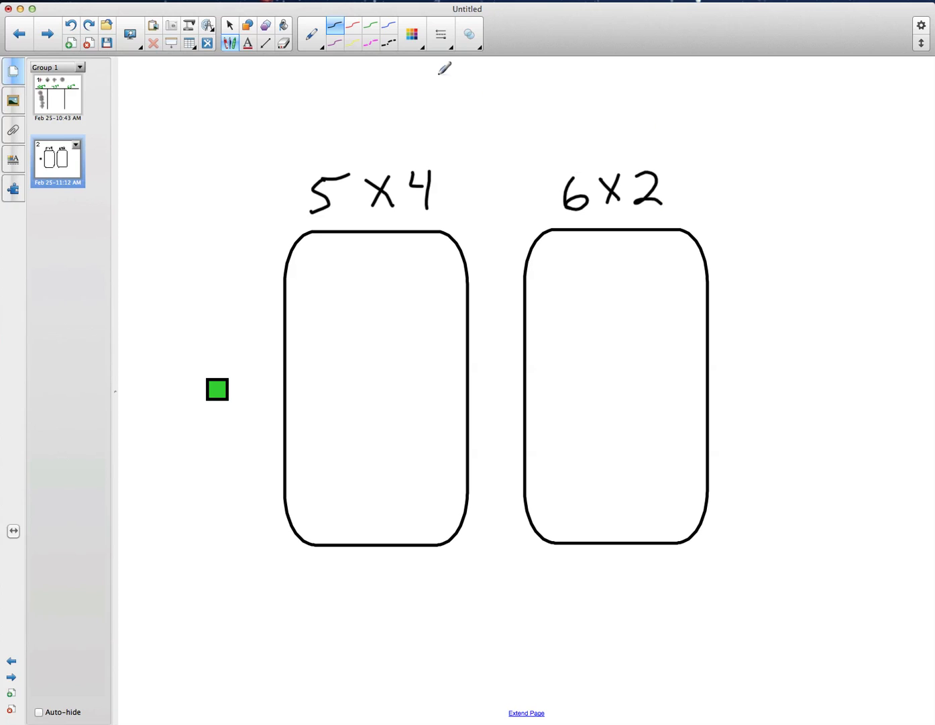
# Drag twenty green tiles from the cloner into the 5×4 box as five rows of four.
pyautogui.click(229, 24)
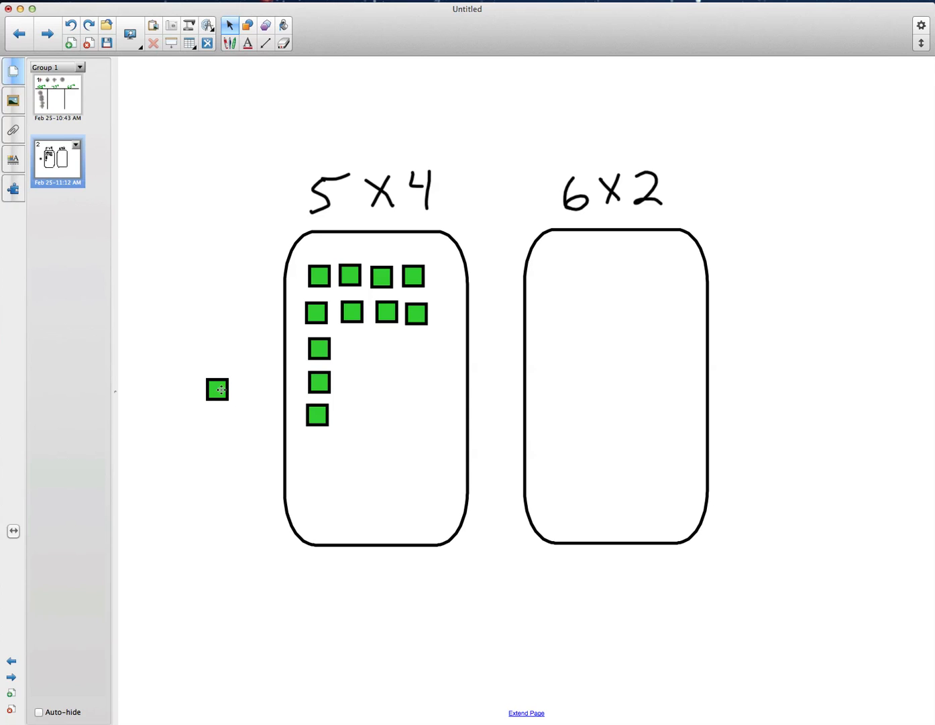
pyautogui.click(409, 243)
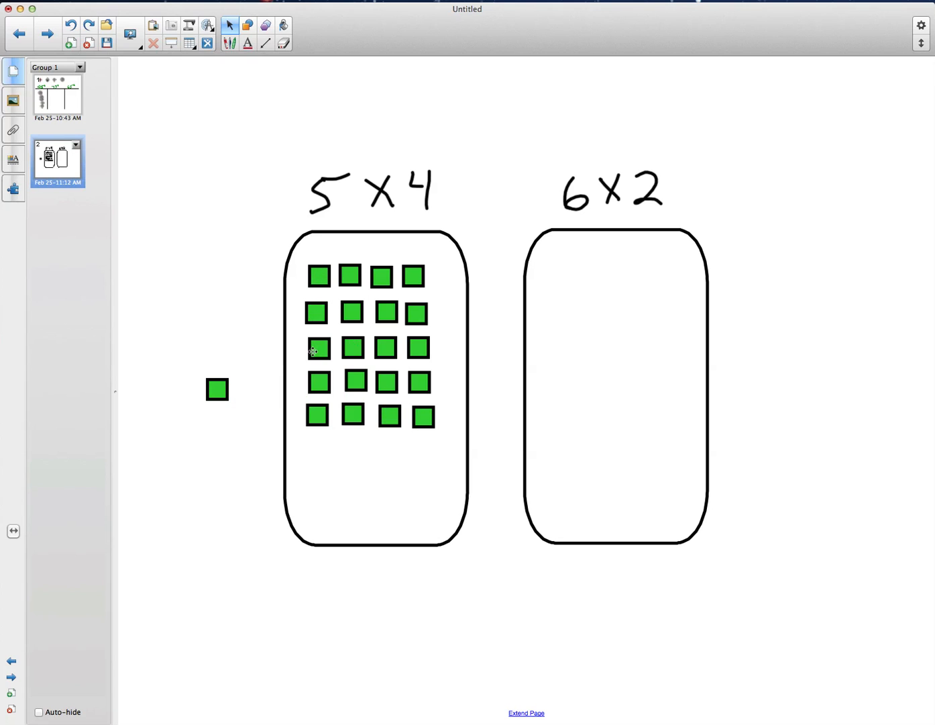
pyautogui.moveTo(352, 421)
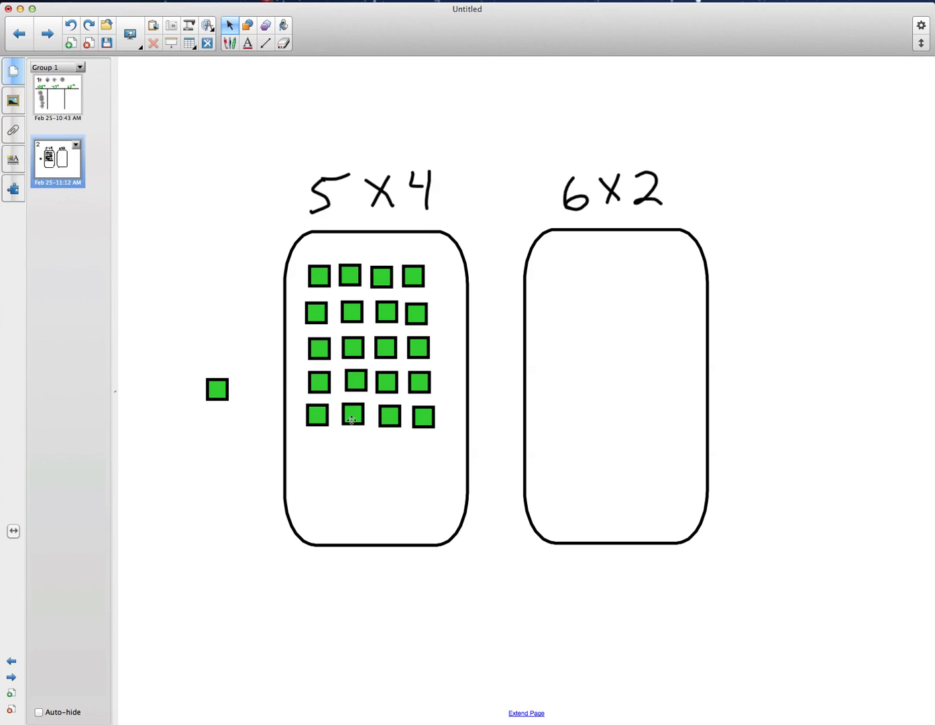
pyautogui.moveTo(416, 227)
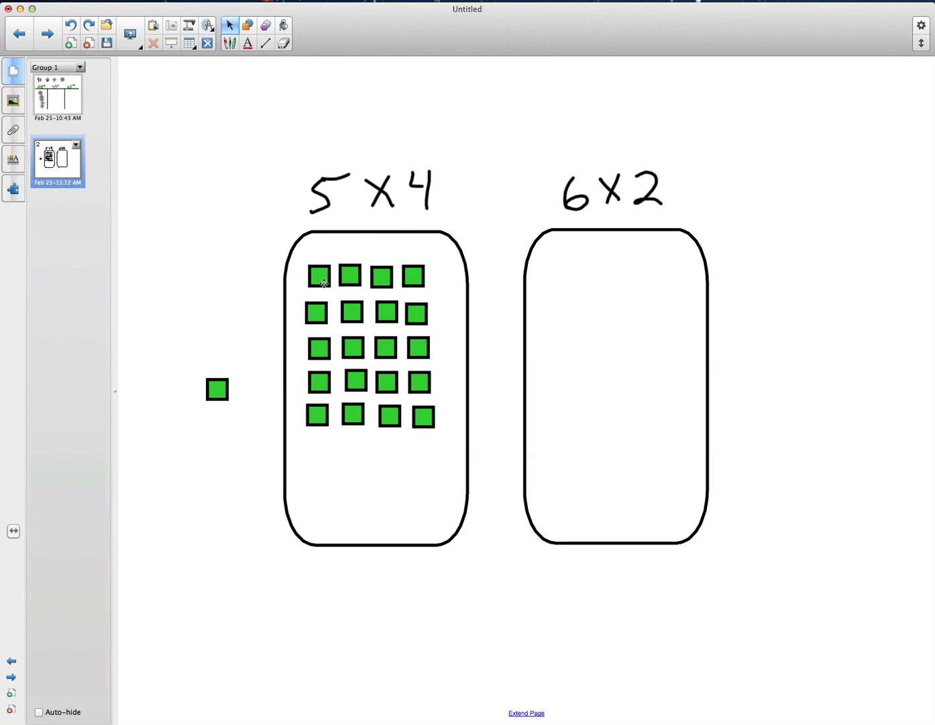
pyautogui.moveTo(324, 395)
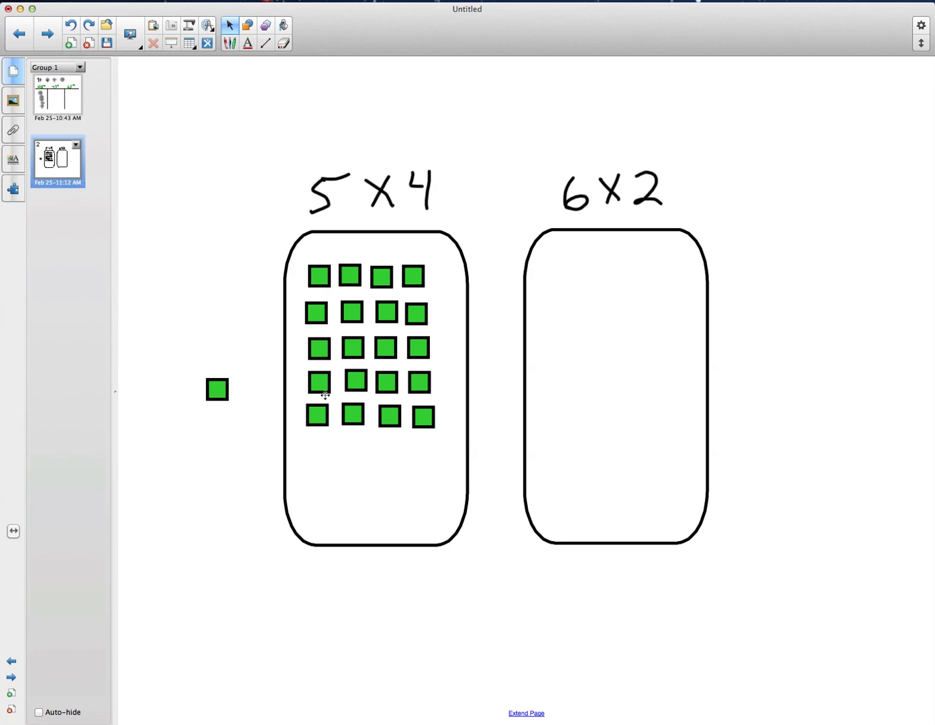
pyautogui.moveTo(309, 338)
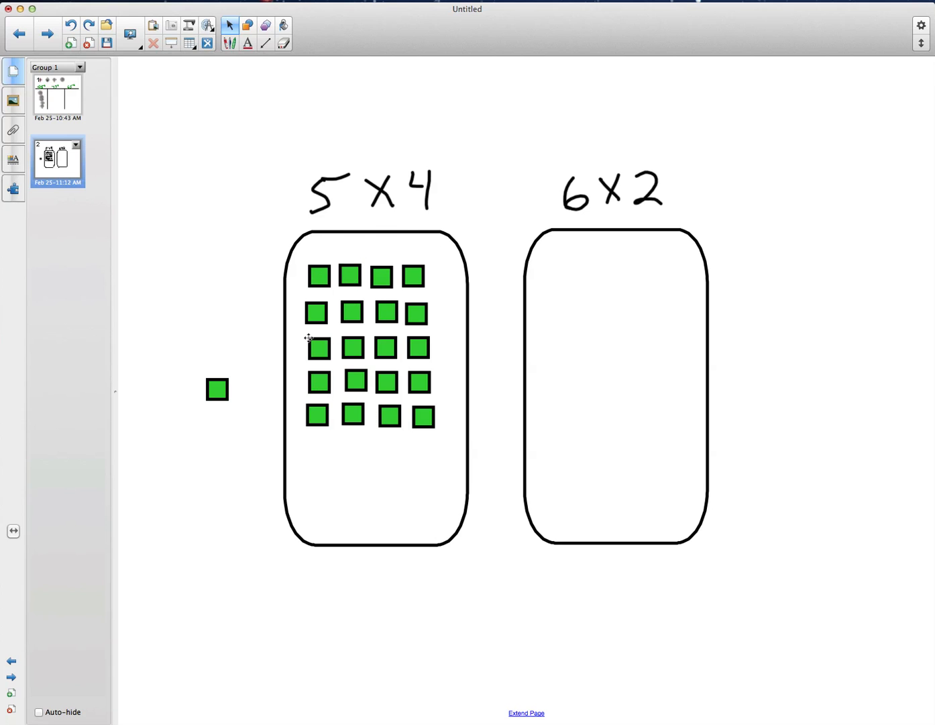
pyautogui.moveTo(371, 373)
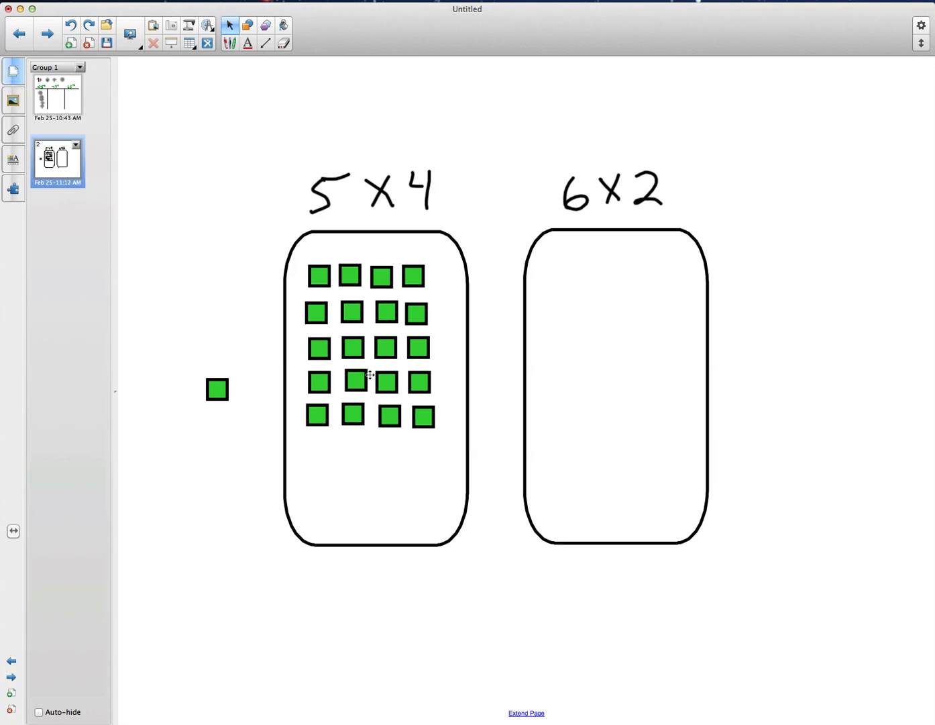
pyautogui.moveTo(362, 382)
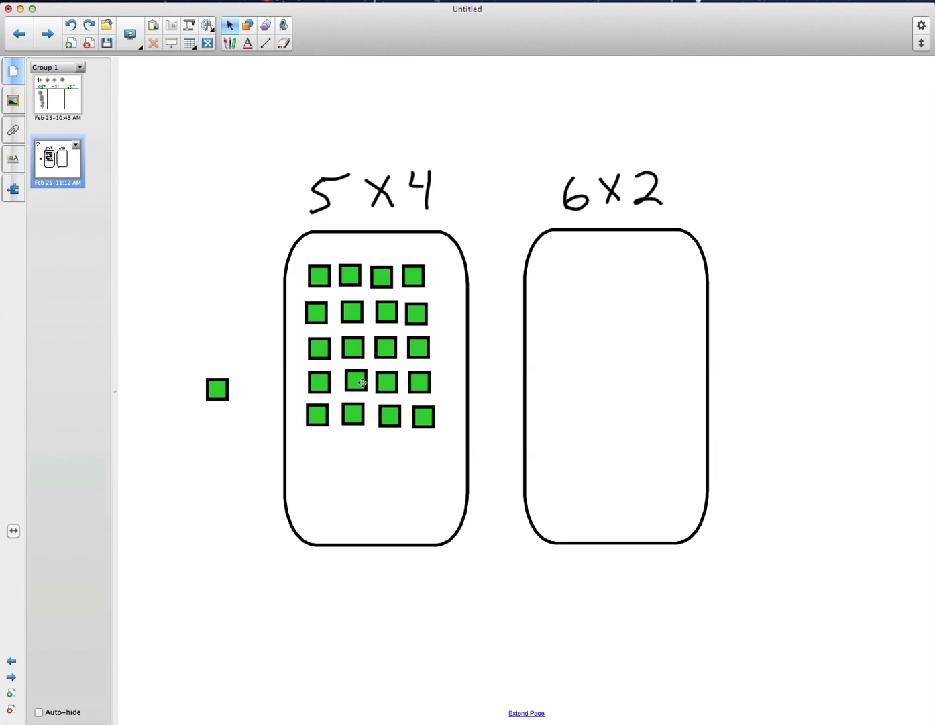
pyautogui.moveTo(365, 440)
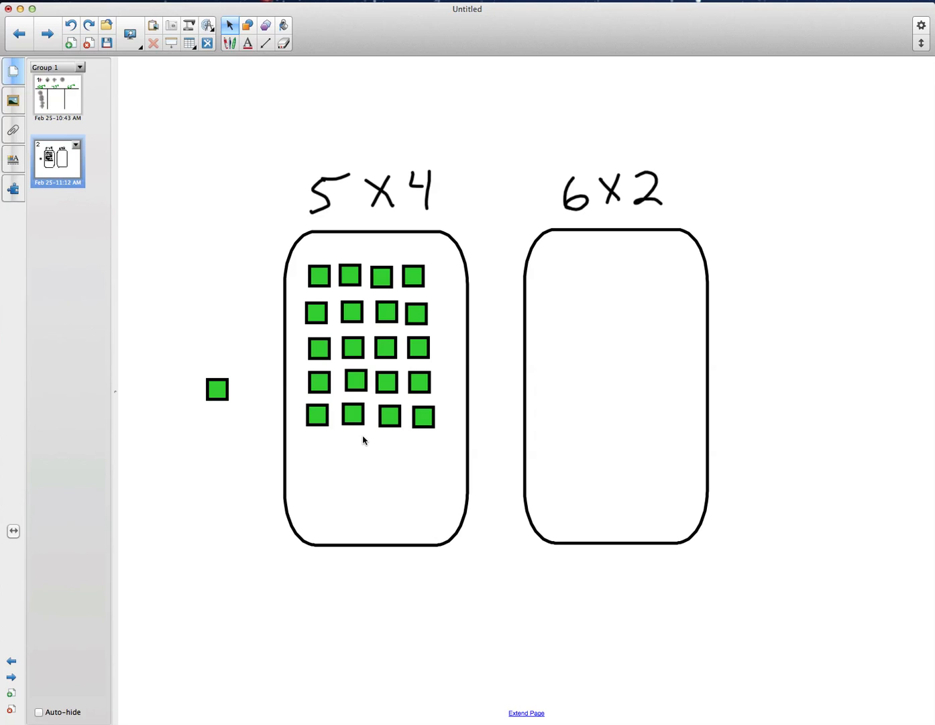
pyautogui.moveTo(136, 292)
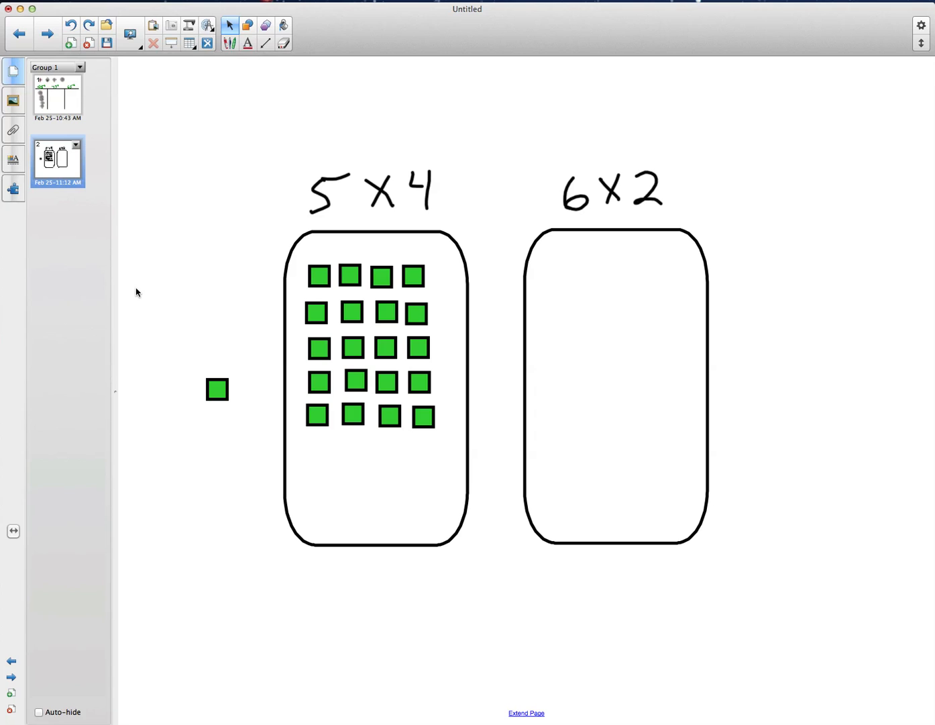
pyautogui.moveTo(138, 282)
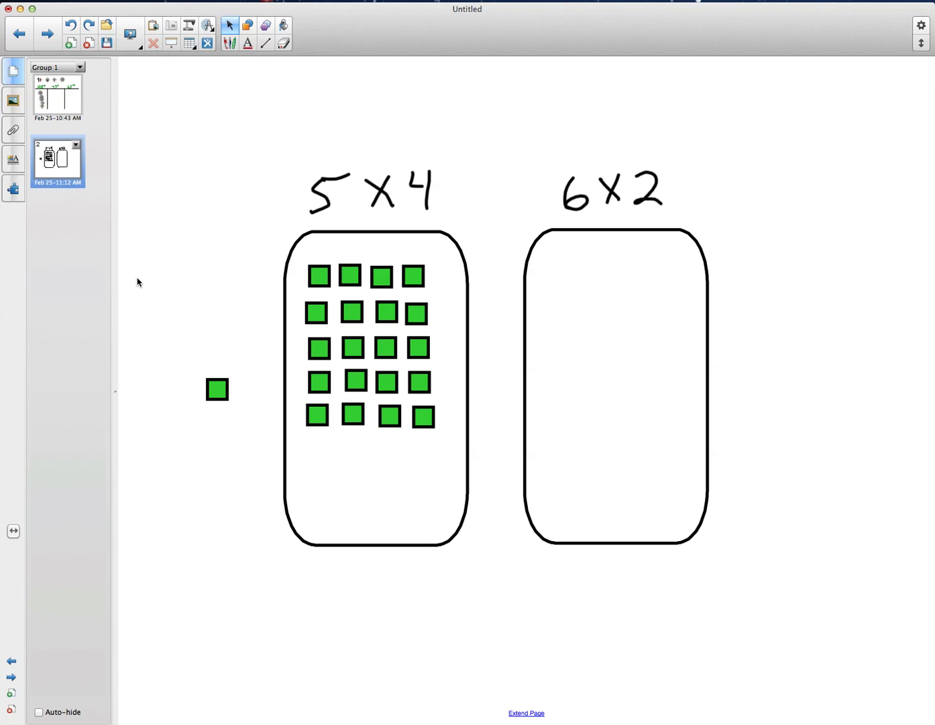
pyautogui.moveTo(116, 217)
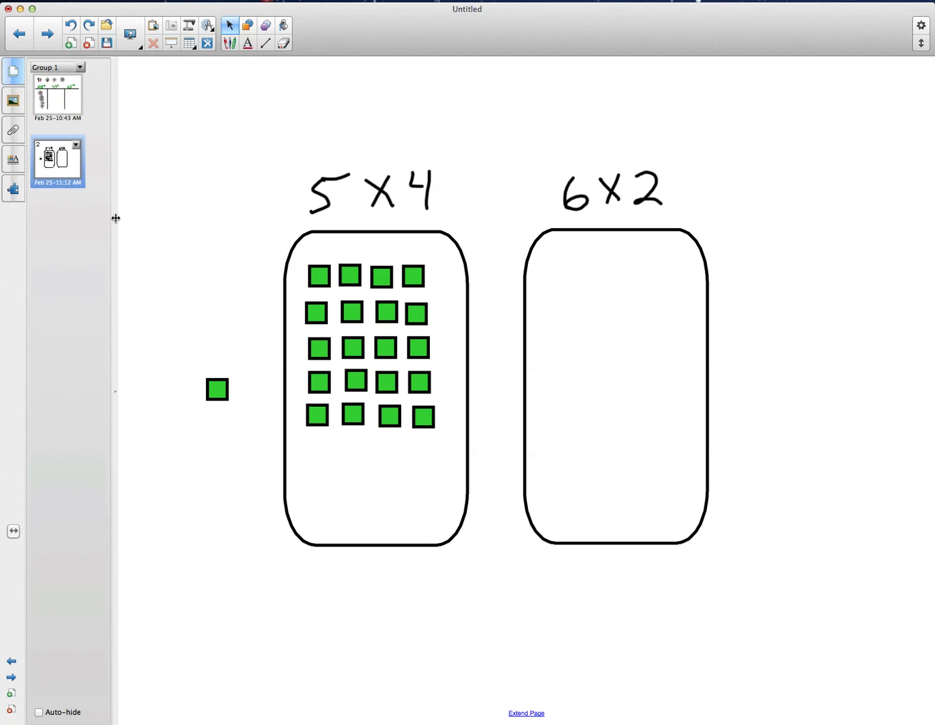
pyautogui.moveTo(112, 188)
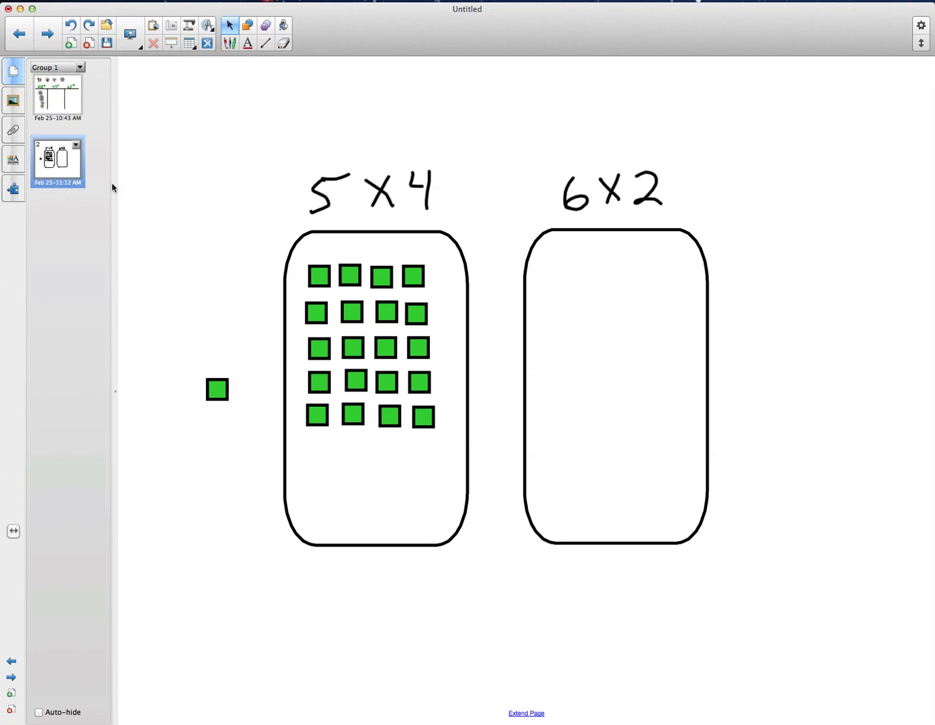